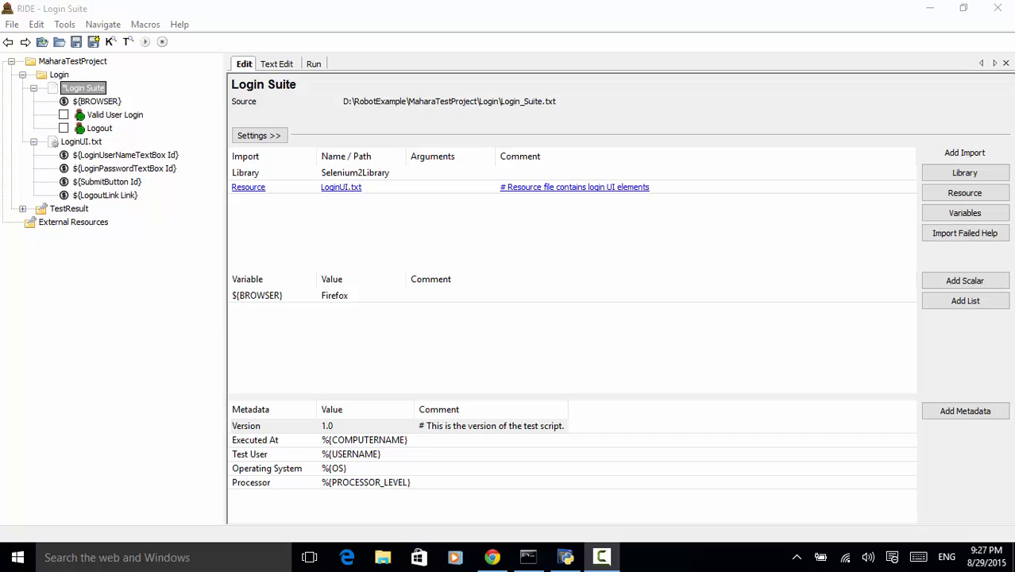
pyautogui.moveTo(723, 5)
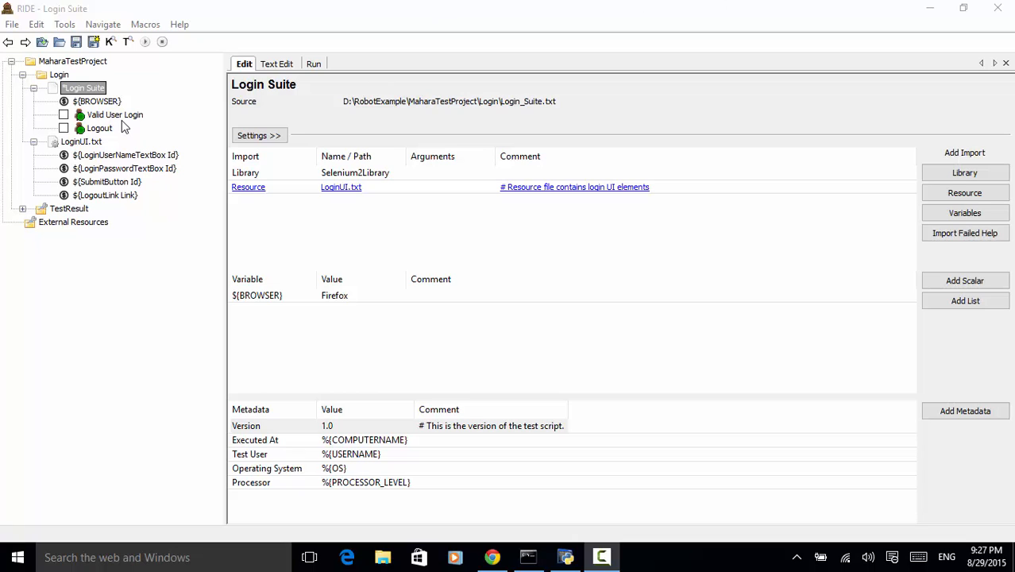
pyautogui.moveTo(102, 128)
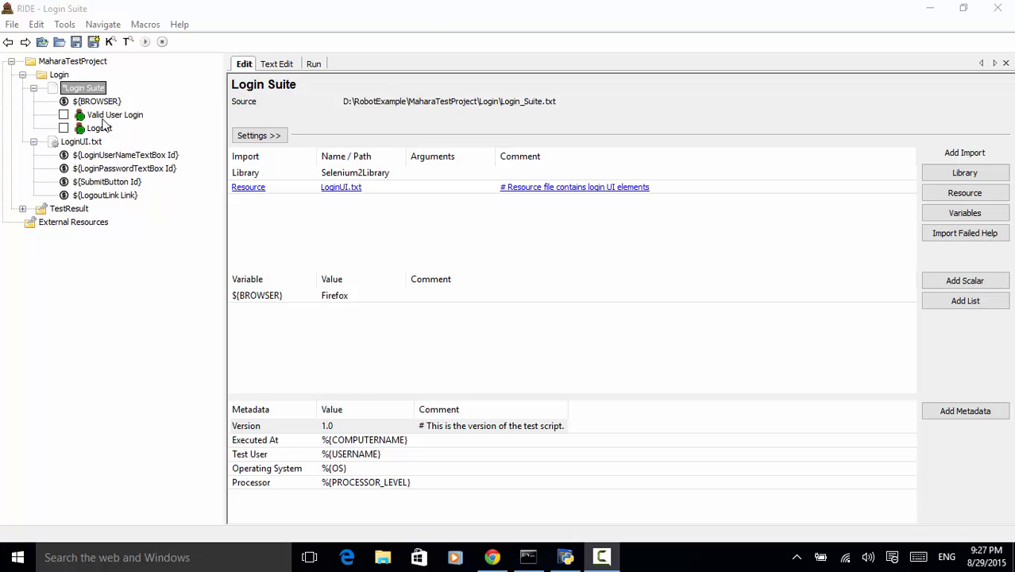
pyautogui.moveTo(86, 139)
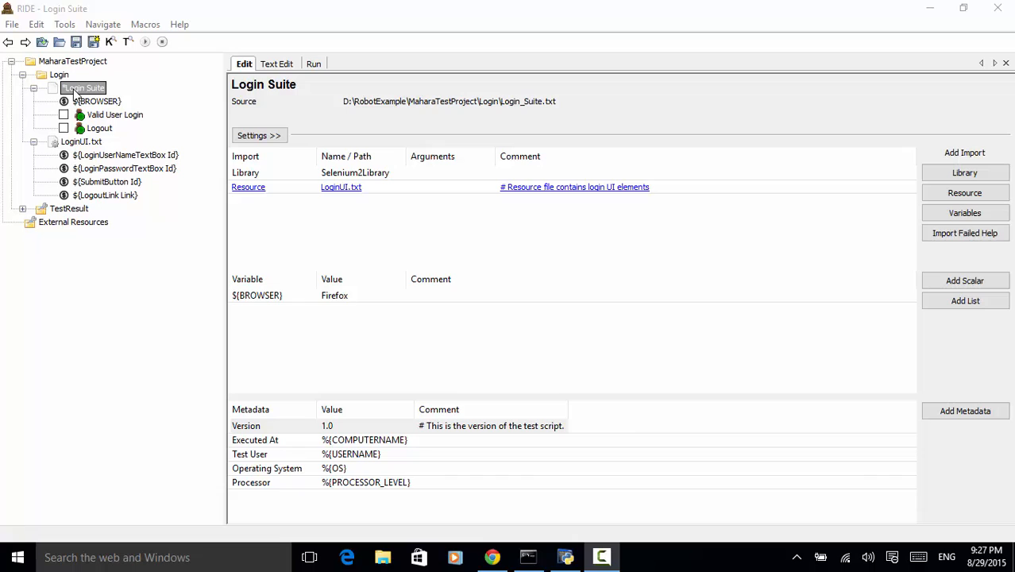
pyautogui.moveTo(598, 465)
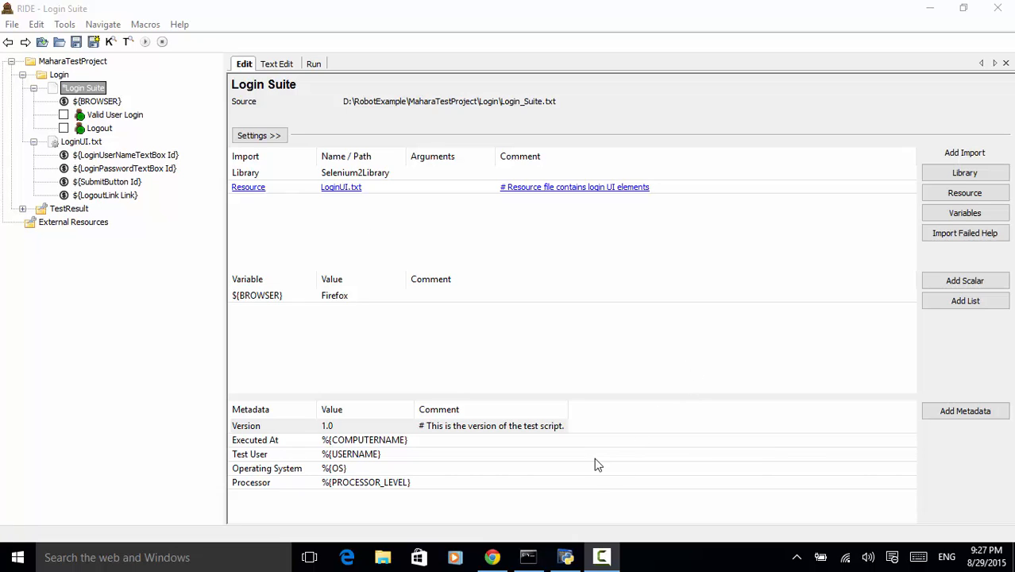
pyautogui.moveTo(278, 443)
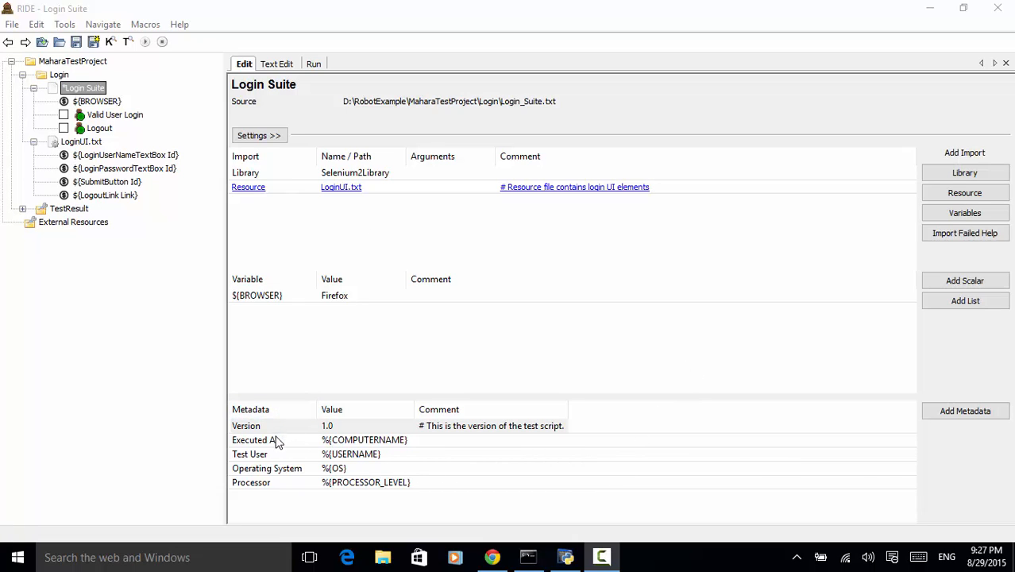
pyautogui.moveTo(282, 431)
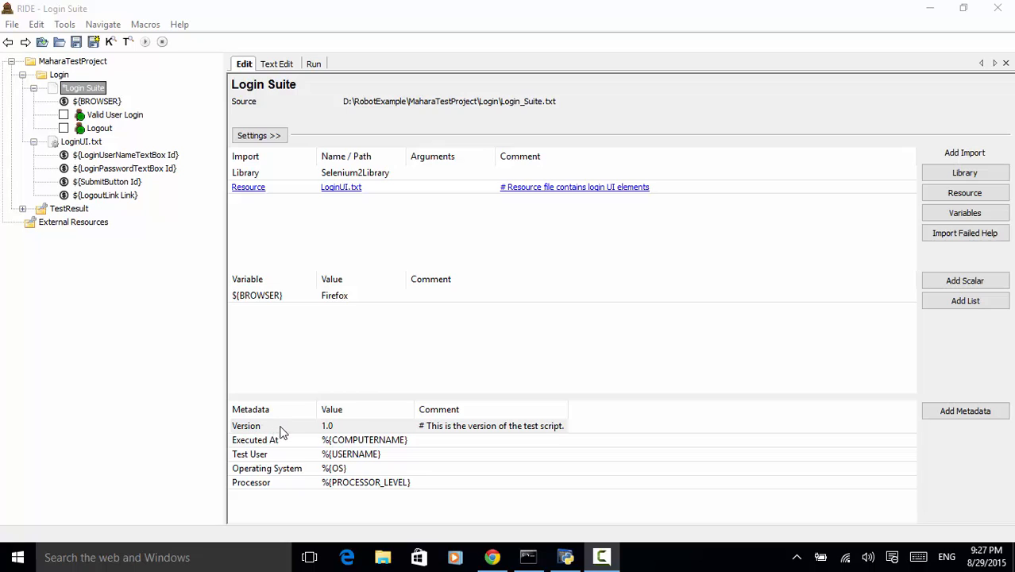
pyautogui.moveTo(270, 431)
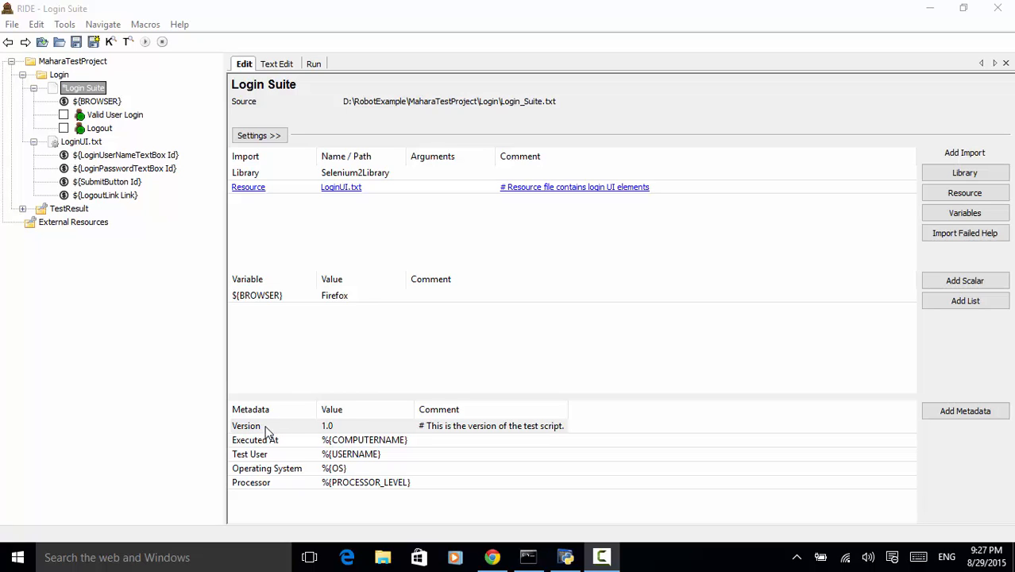
# Uncomment the Version metadata entry by removing its leading #
pyautogui.click(267, 425)
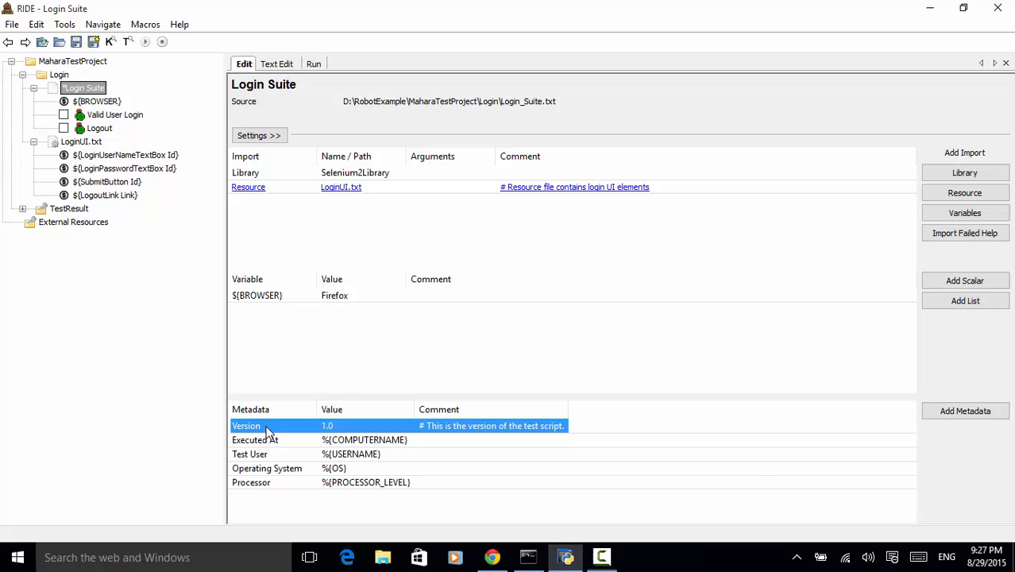
pyautogui.doubleClick(246, 425)
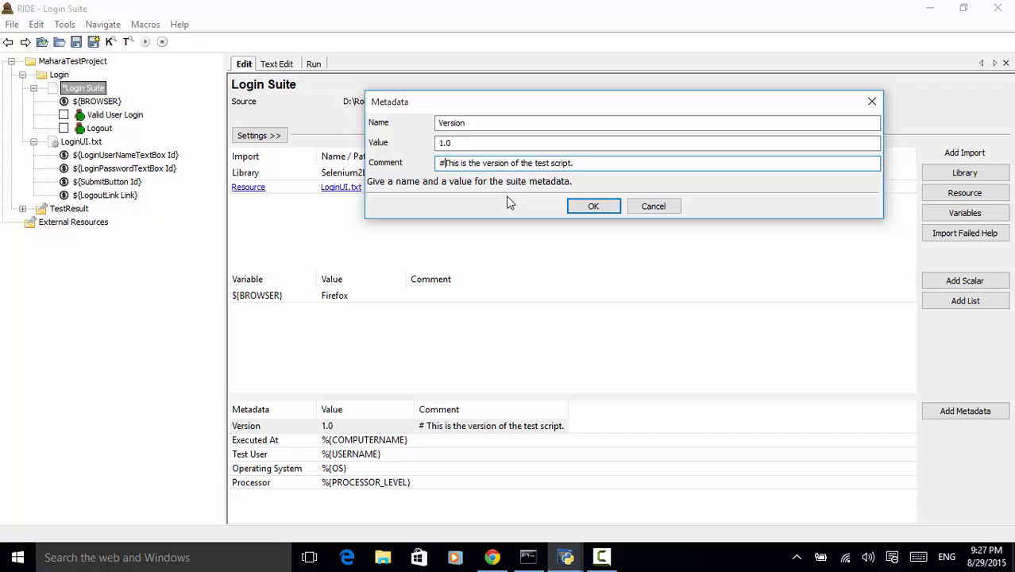
pyautogui.press('Backspace')
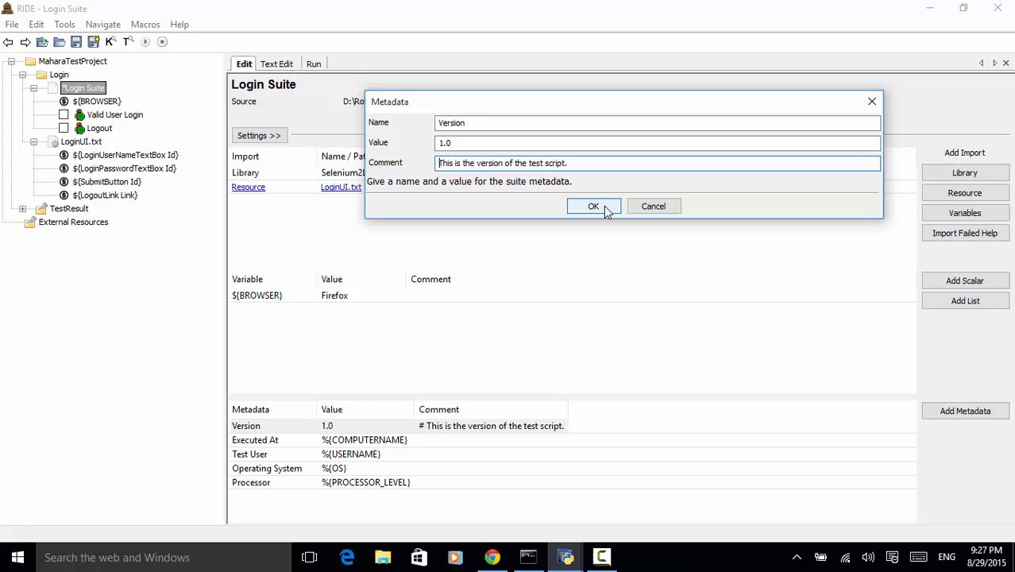
pyautogui.click(593, 206)
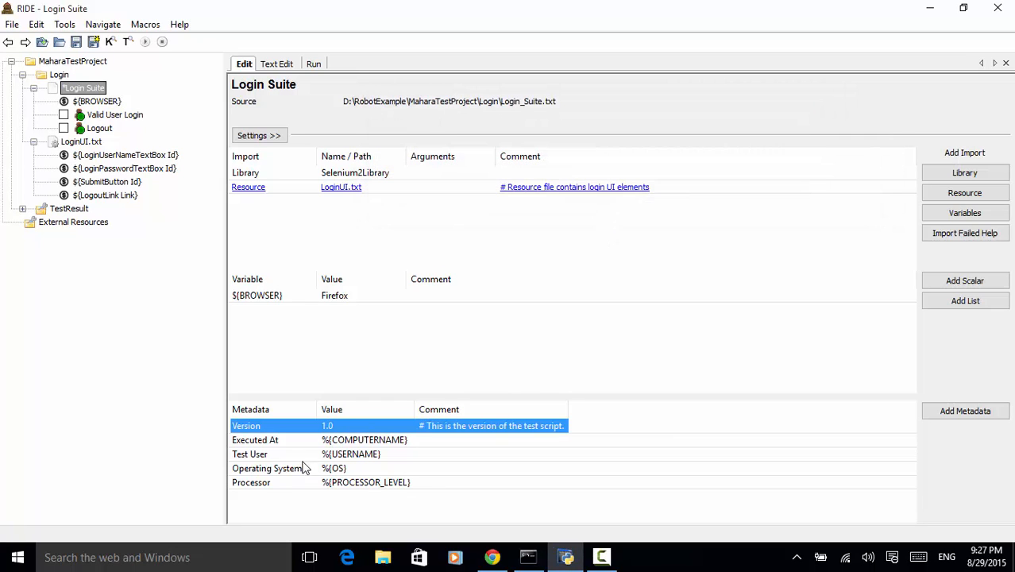
pyautogui.moveTo(265, 432)
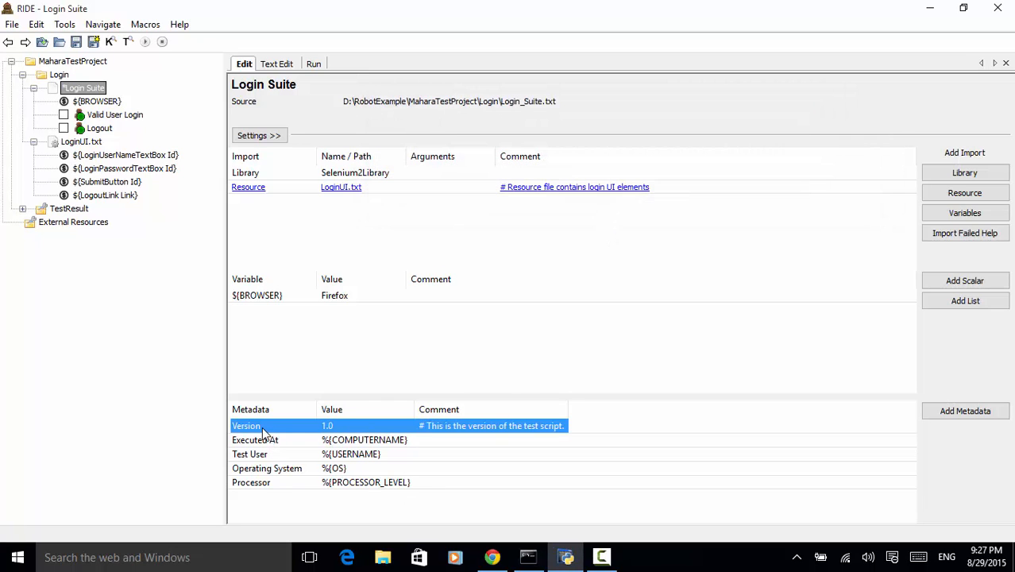
pyautogui.moveTo(811, 446)
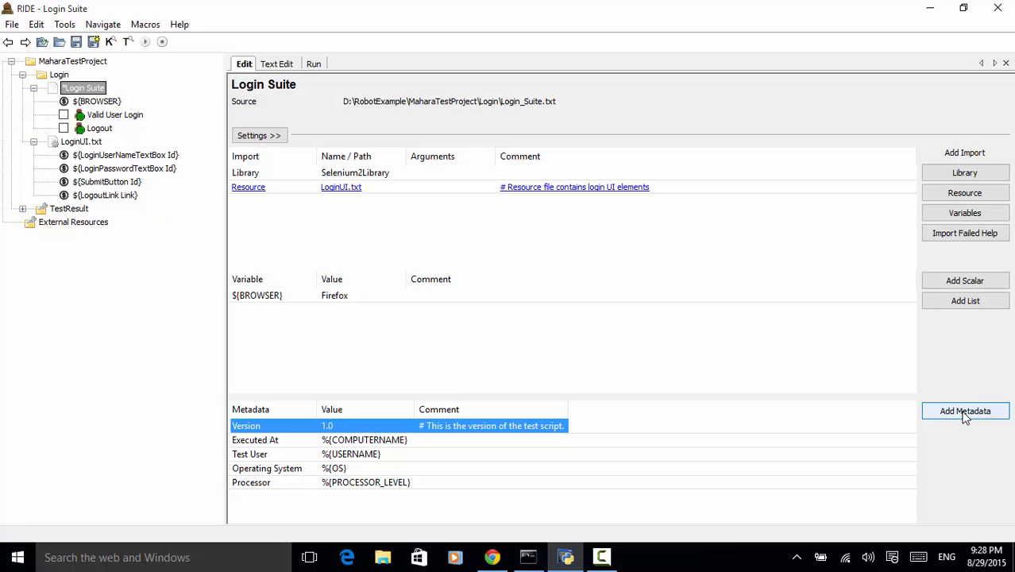
pyautogui.moveTo(974, 437)
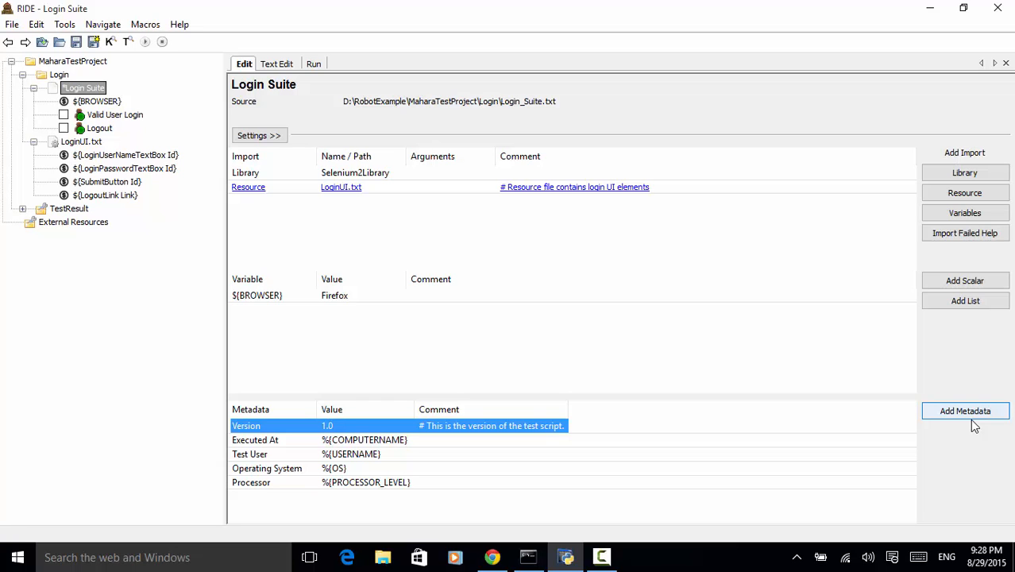
# Add metadata 'Test Framework' with value 'Robot Framework Python'
pyautogui.click(966, 411)
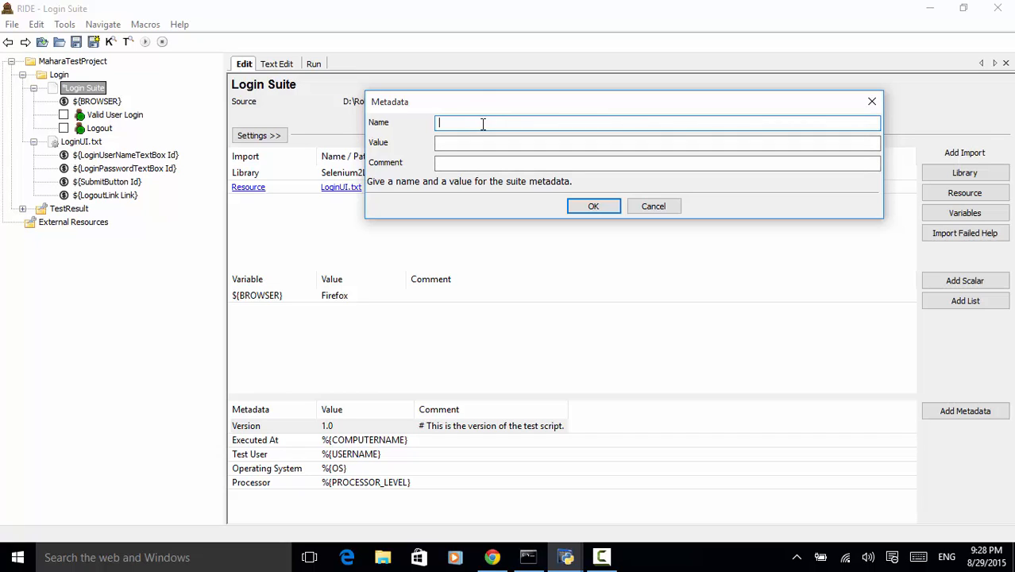
pyautogui.write('Test')
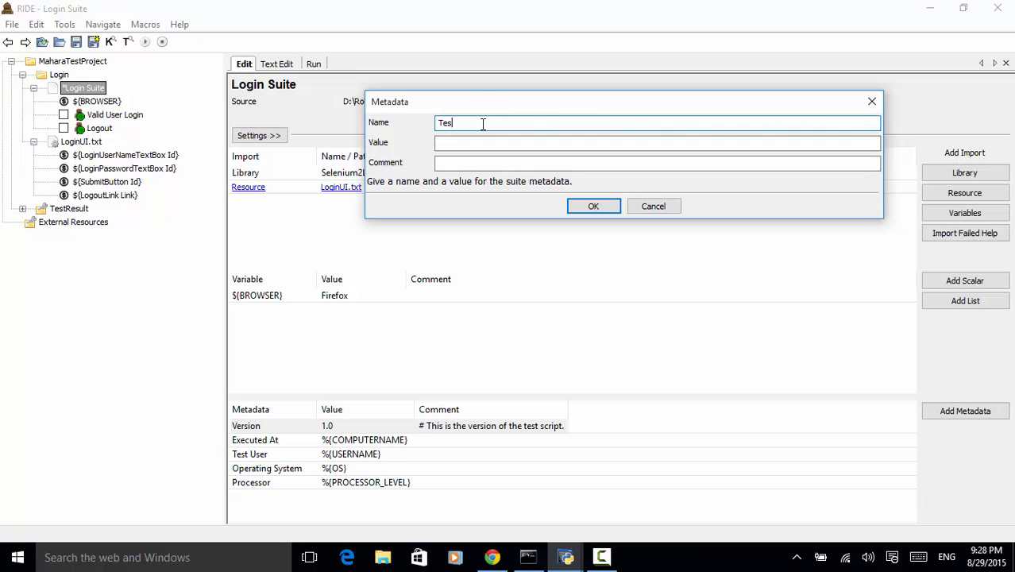
pyautogui.write('Framework')
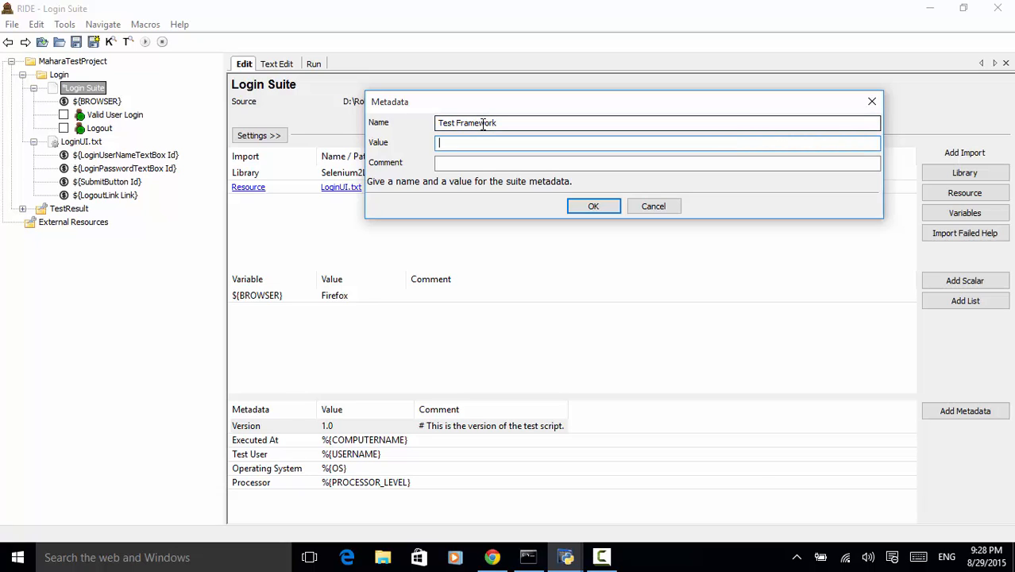
pyautogui.write('Robot F')
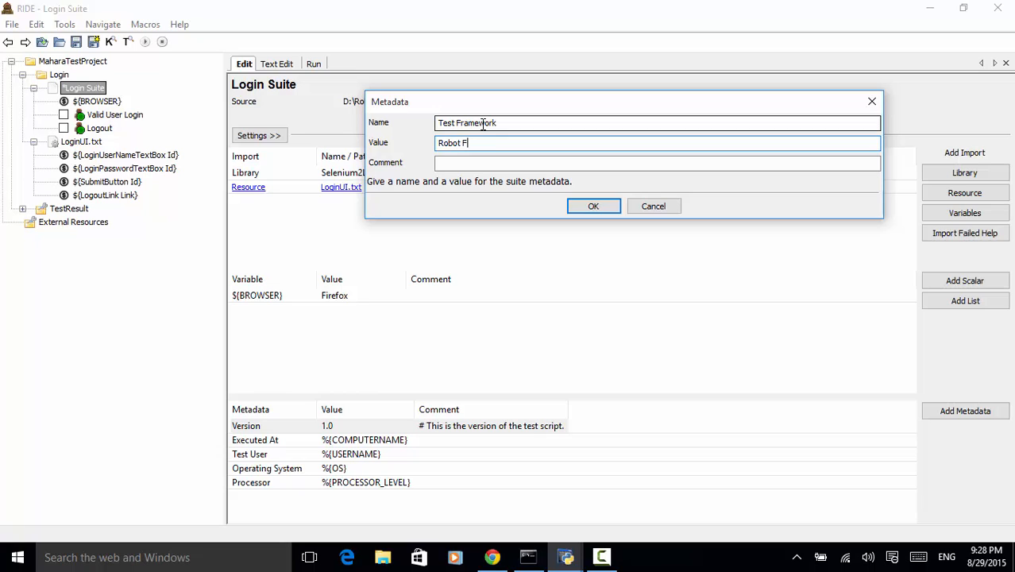
pyautogui.write('amework')
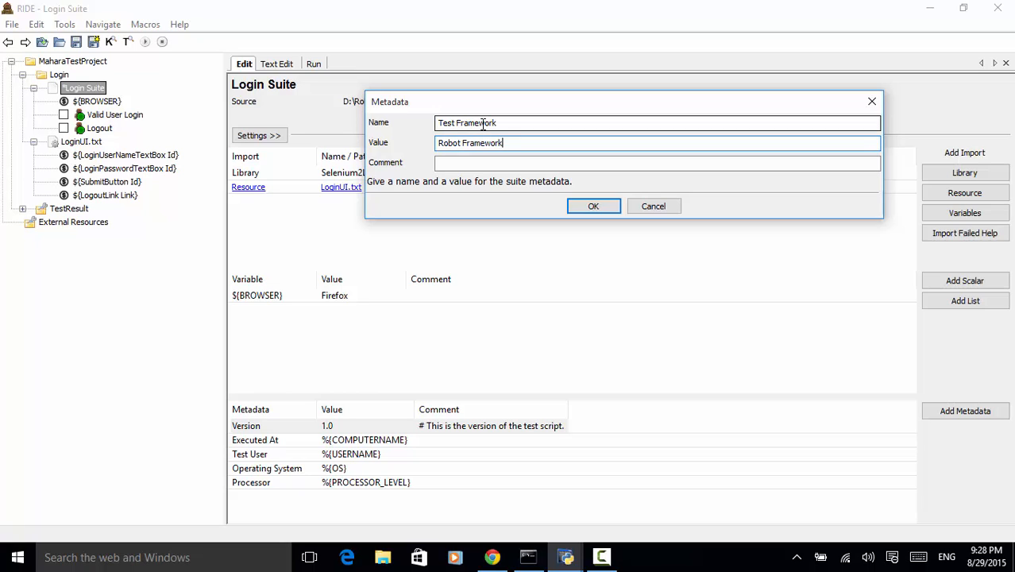
pyautogui.write('Python')
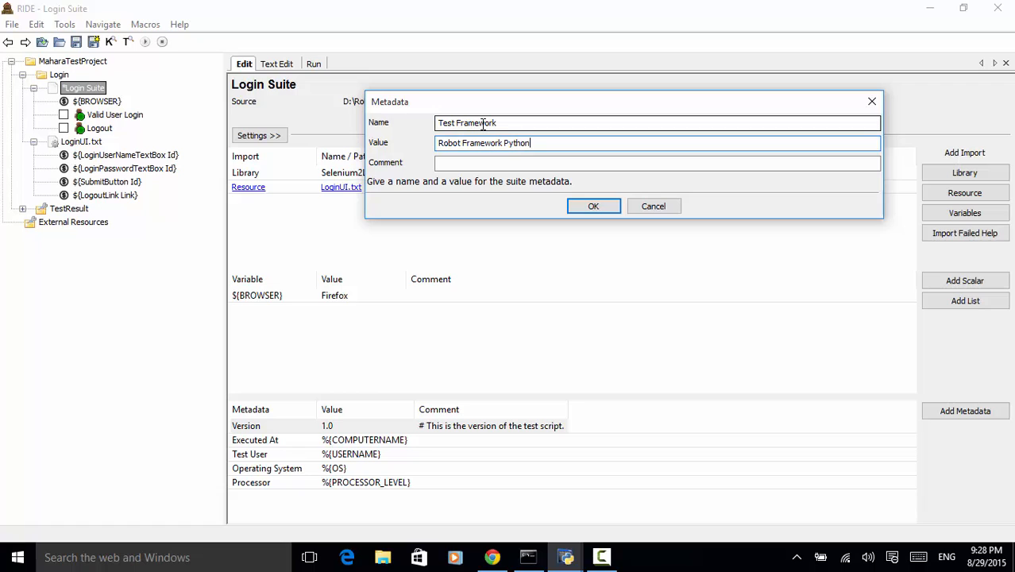
pyautogui.moveTo(479, 221)
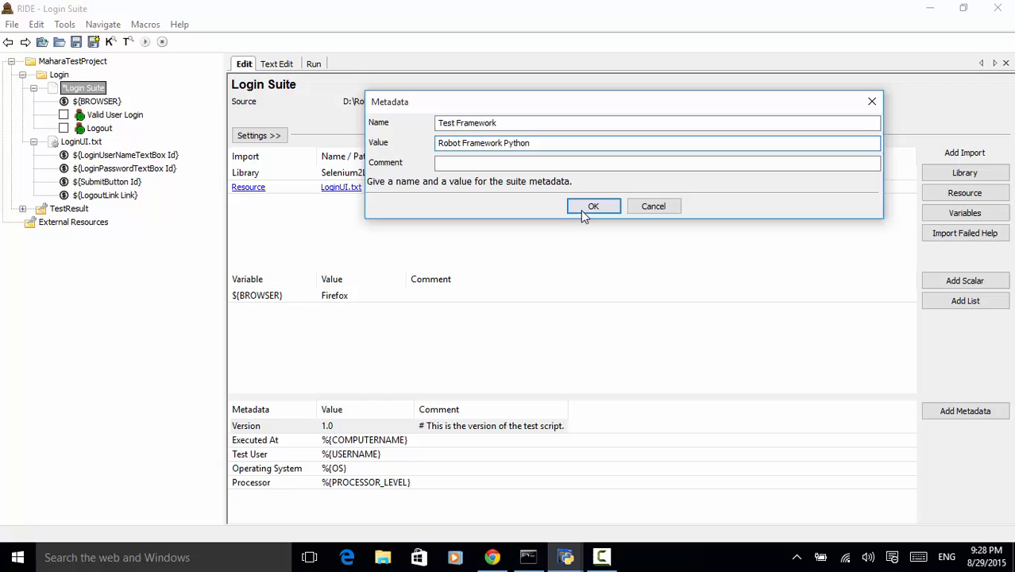
pyautogui.click(593, 205)
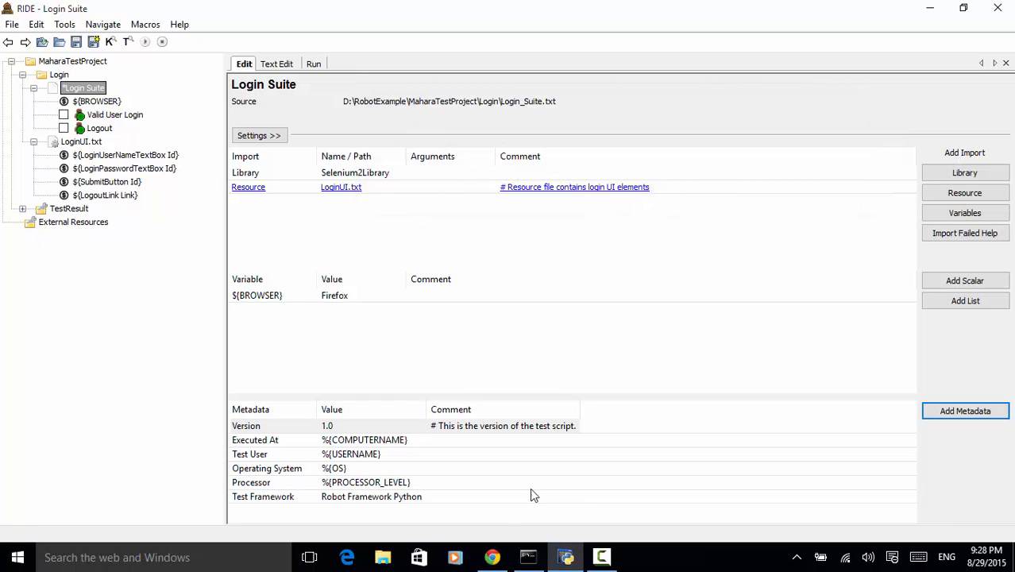
pyautogui.moveTo(257, 451)
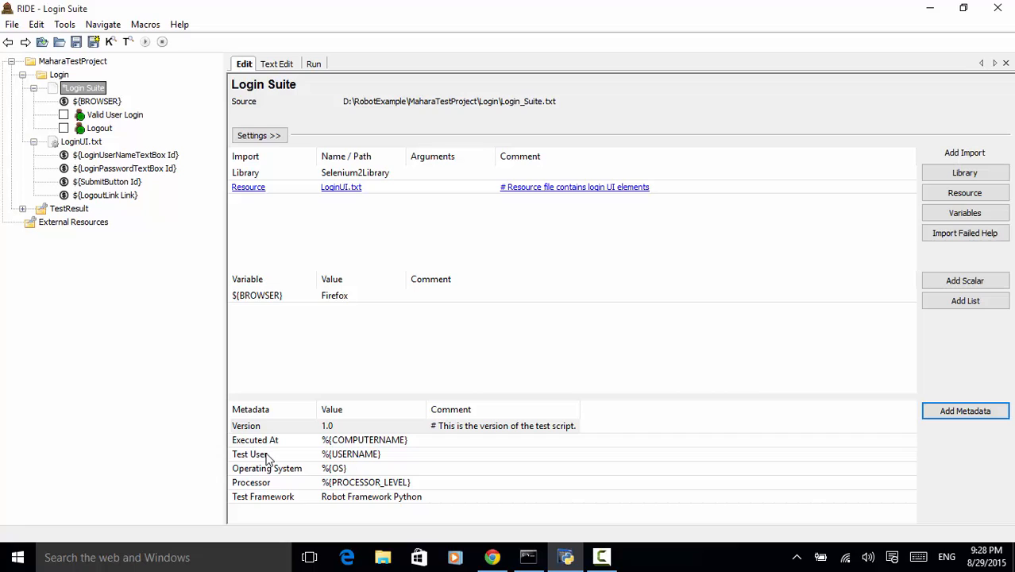
pyautogui.moveTo(599, 467)
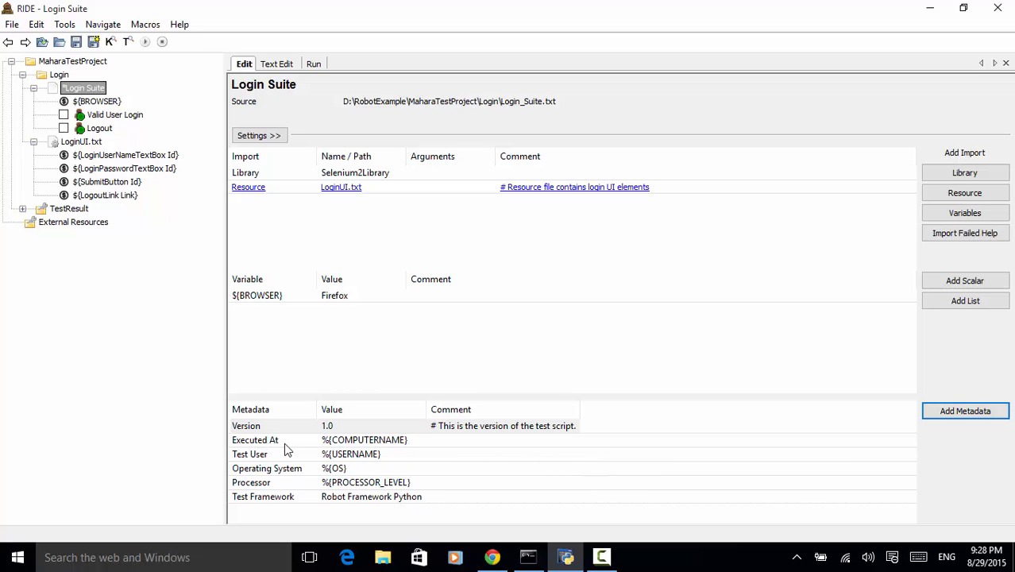
pyautogui.doubleClick(255, 439)
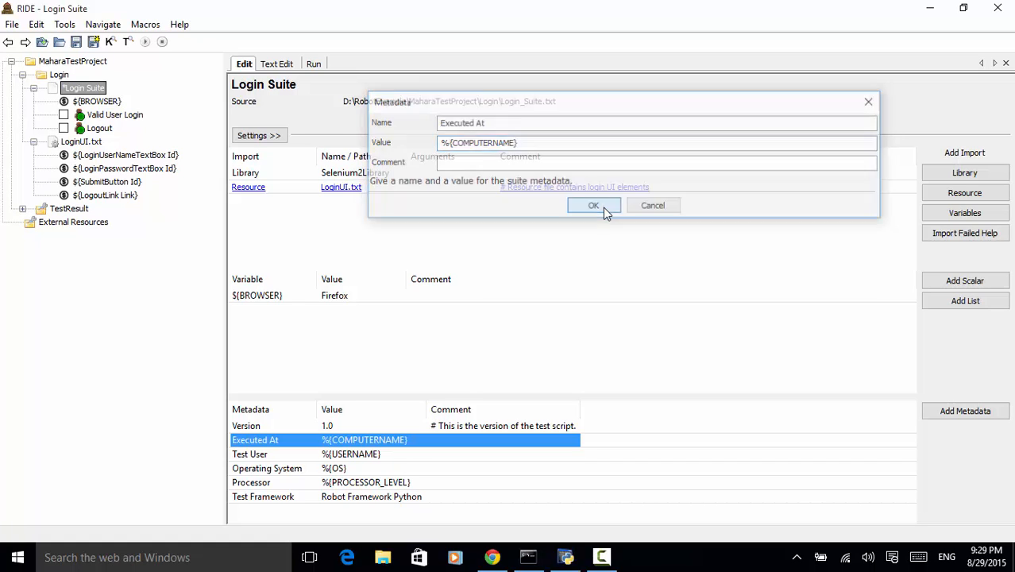
pyautogui.click(592, 205)
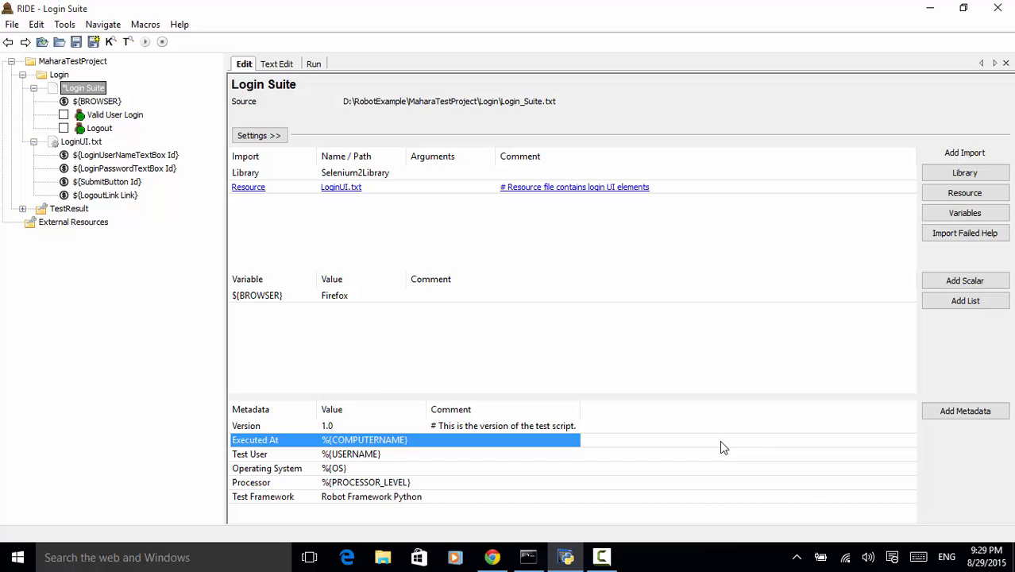
pyautogui.moveTo(830, 436)
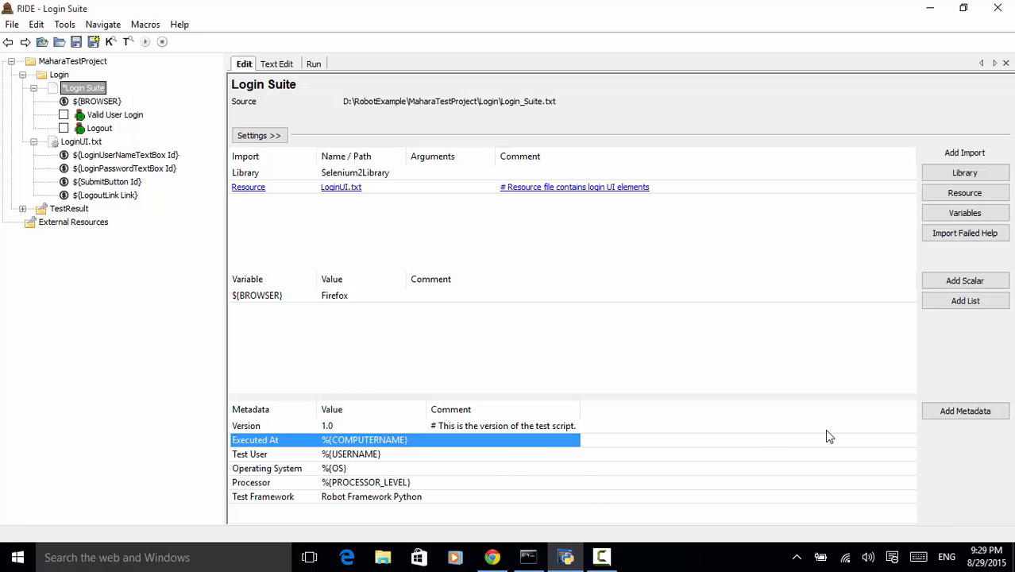
pyautogui.moveTo(265, 465)
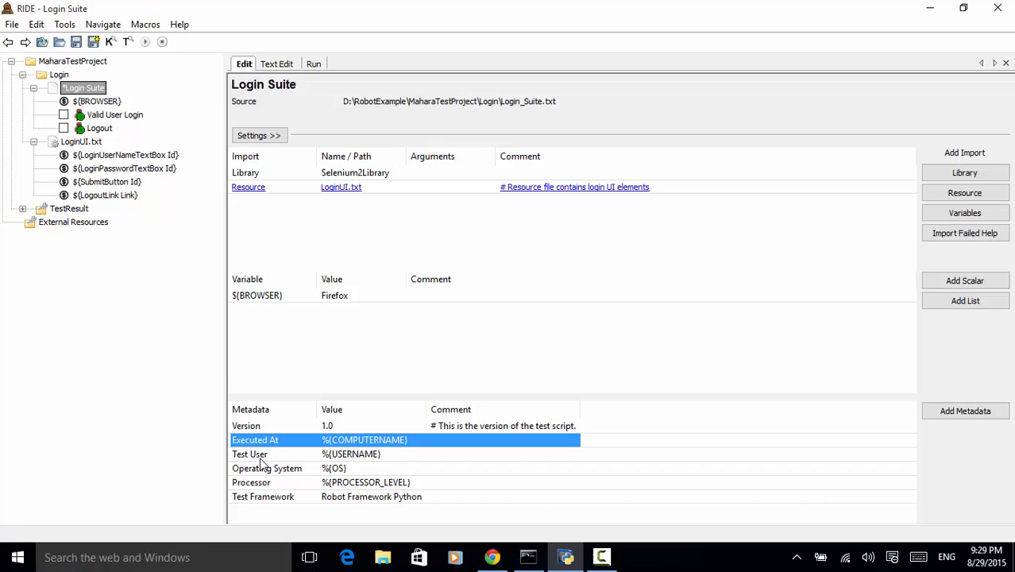
pyautogui.moveTo(328, 465)
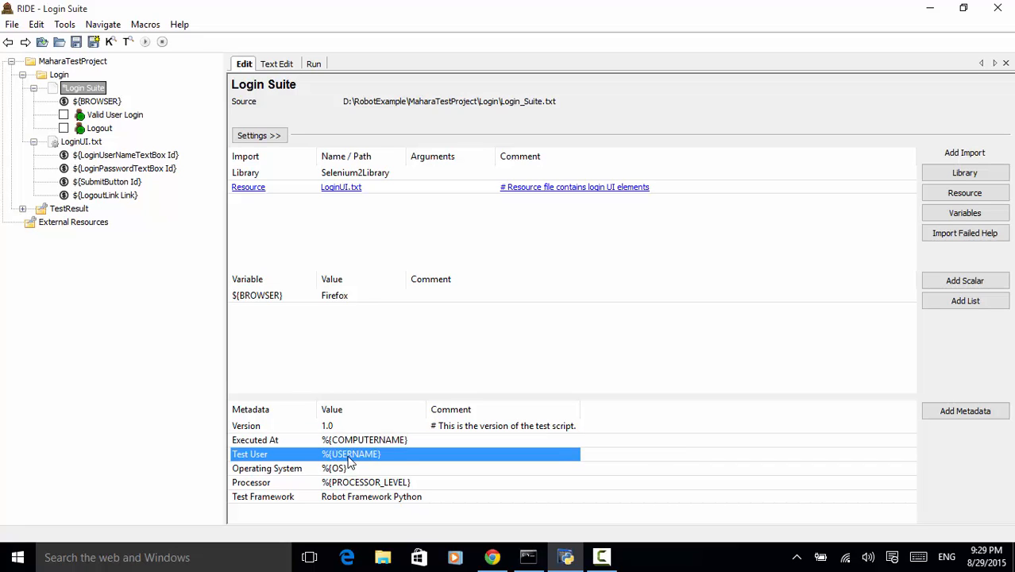
pyautogui.moveTo(369, 465)
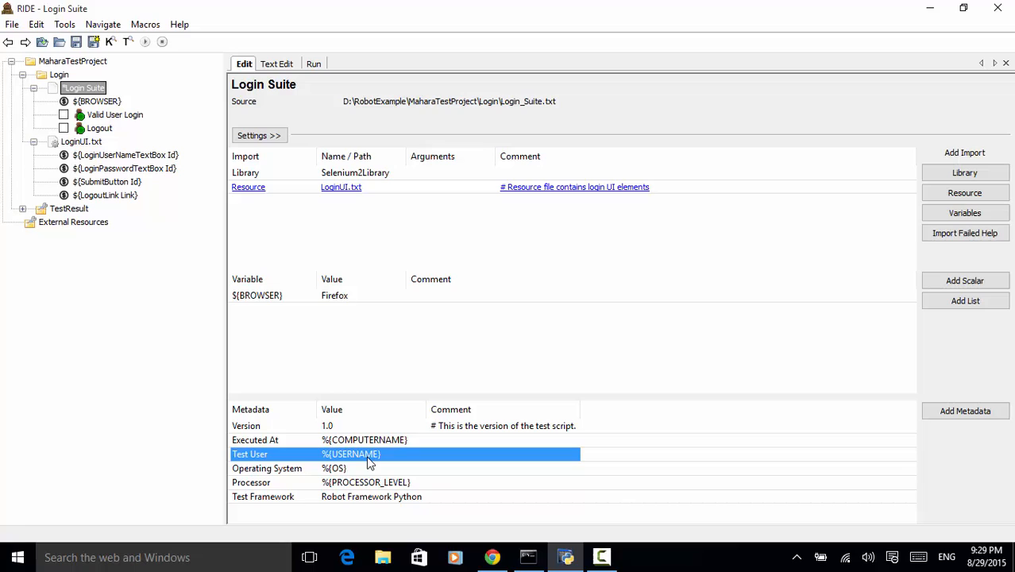
pyautogui.moveTo(262, 486)
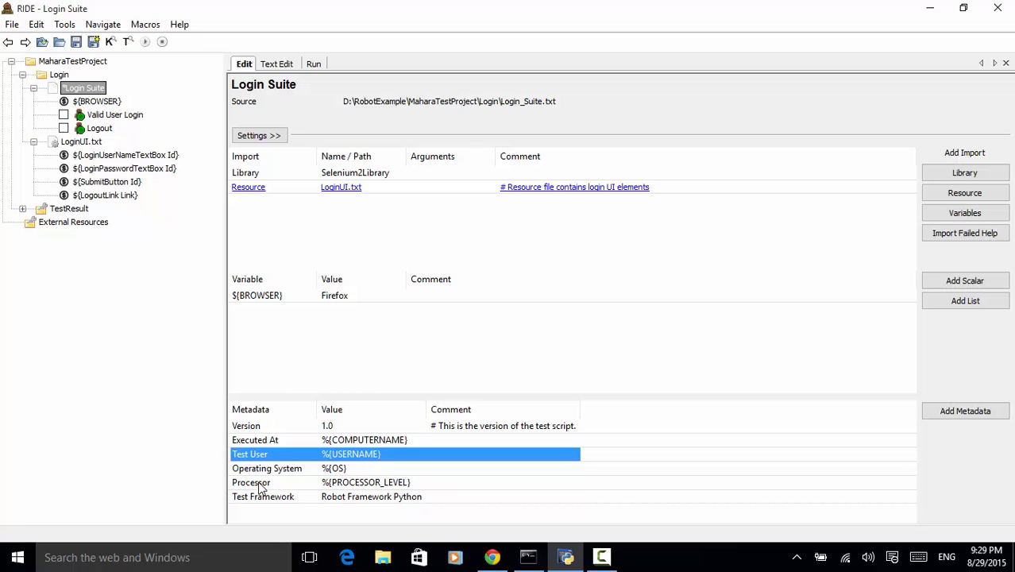
pyautogui.moveTo(253, 477)
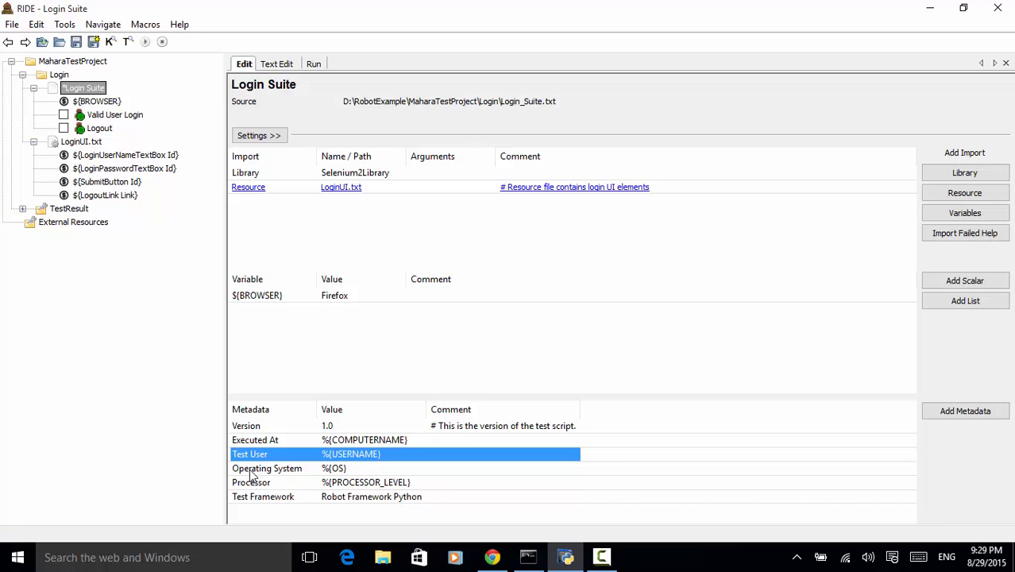
pyautogui.moveTo(326, 478)
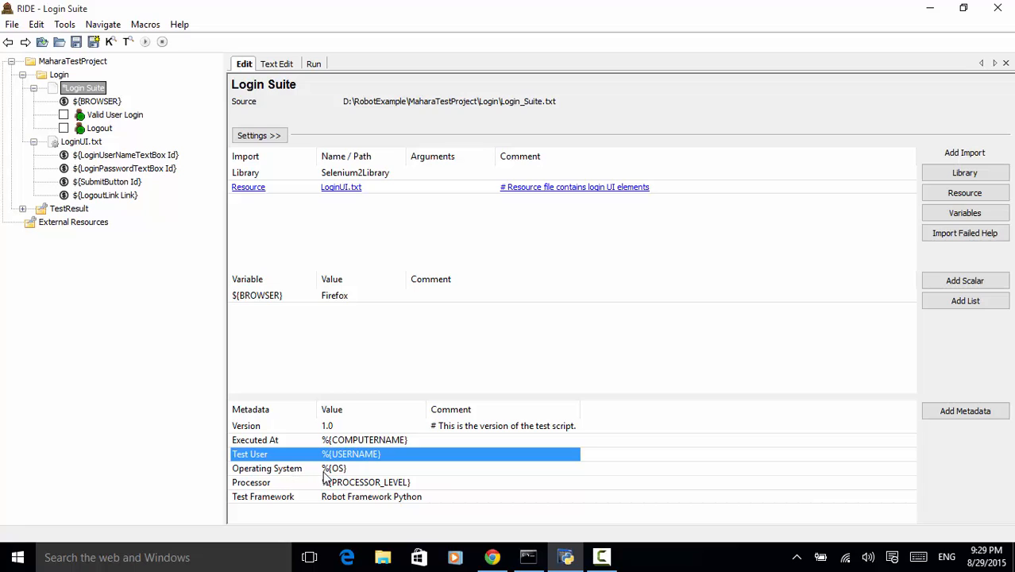
pyautogui.moveTo(340, 476)
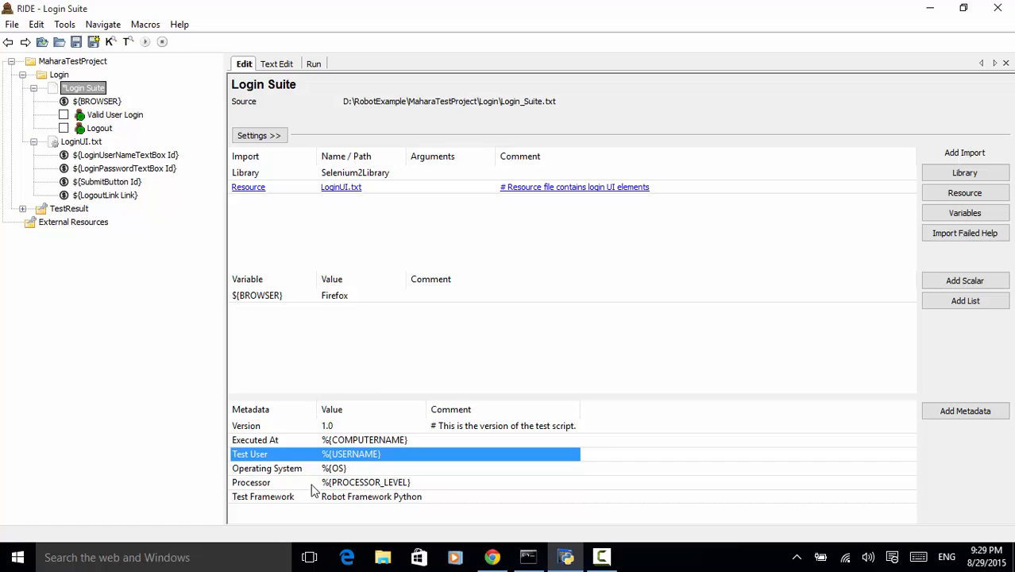
pyautogui.moveTo(266, 493)
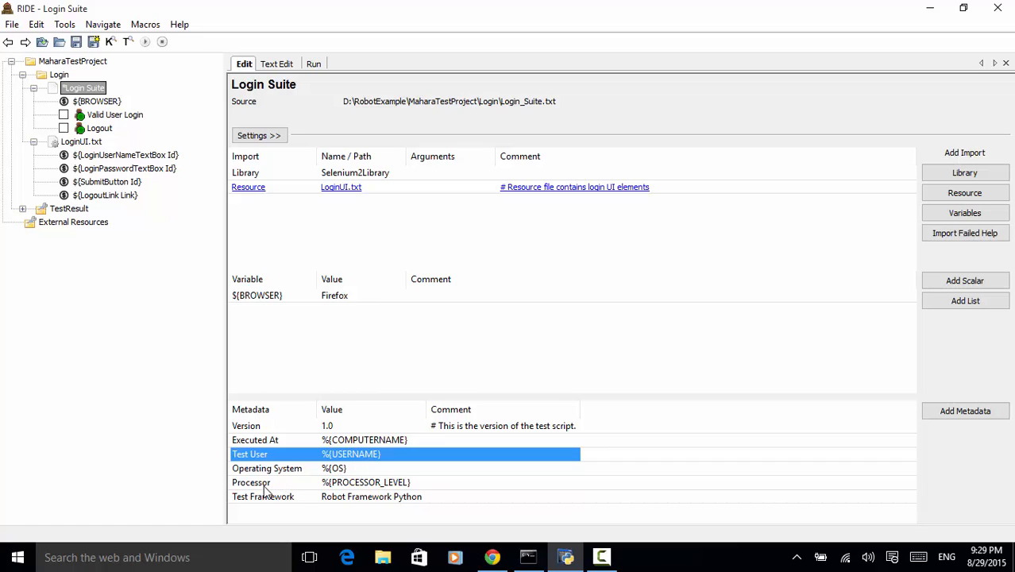
pyautogui.moveTo(330, 493)
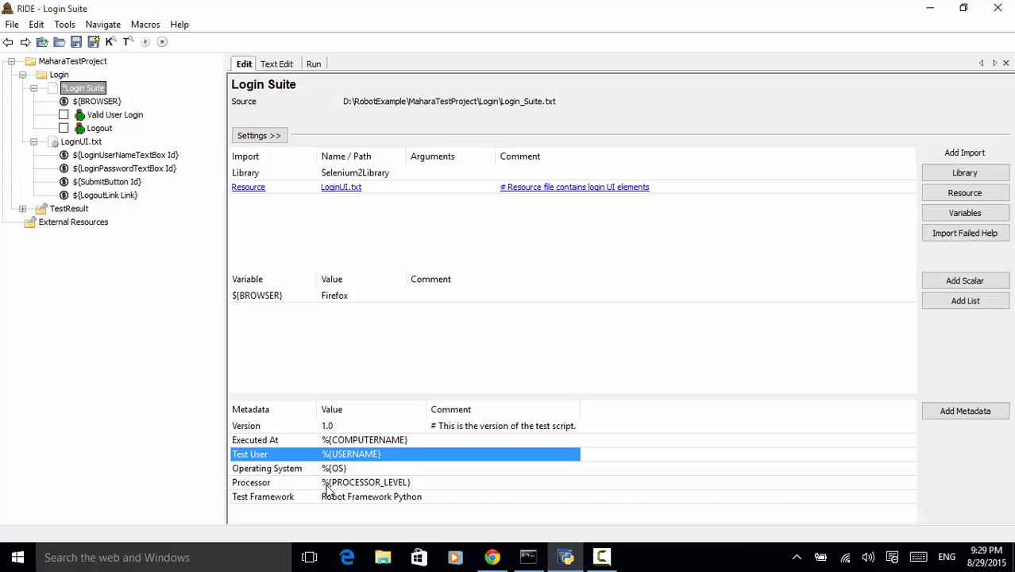
pyautogui.moveTo(411, 493)
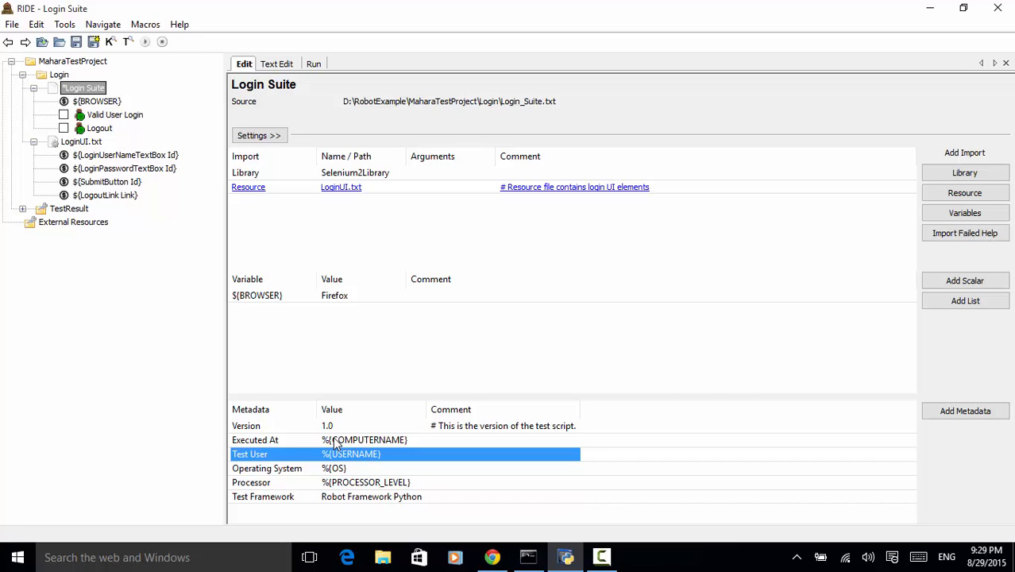
pyautogui.moveTo(336, 88)
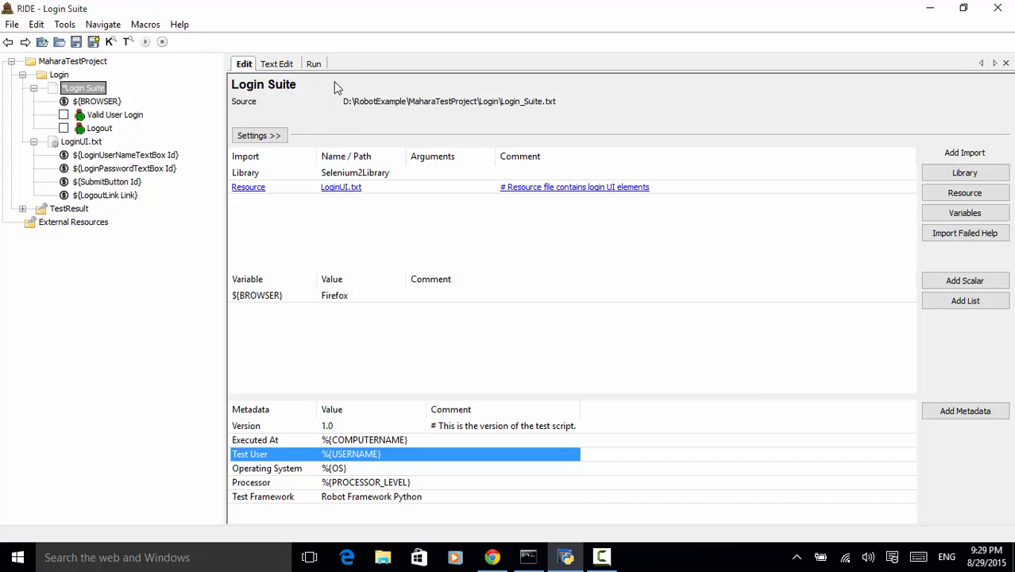
# Start the Login Suite run from the Run tab, saving unsaved modifications first
pyautogui.click(313, 64)
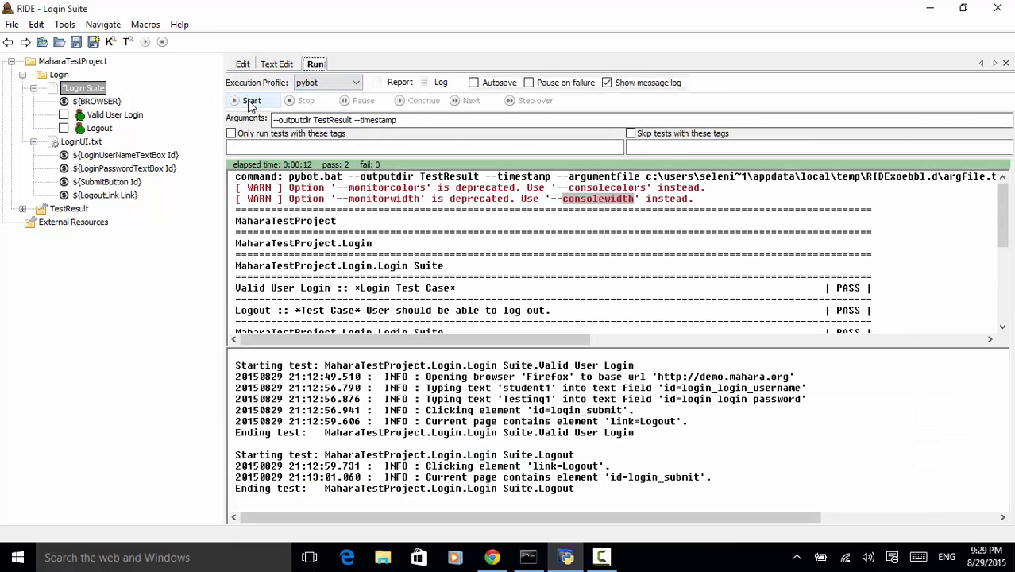
pyautogui.click(252, 101)
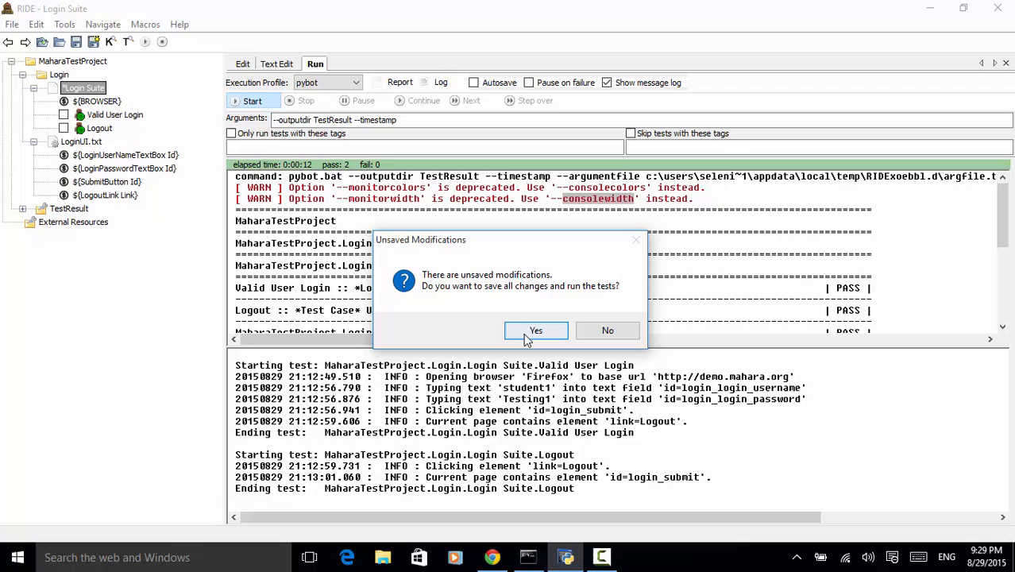
pyautogui.moveTo(390, 250)
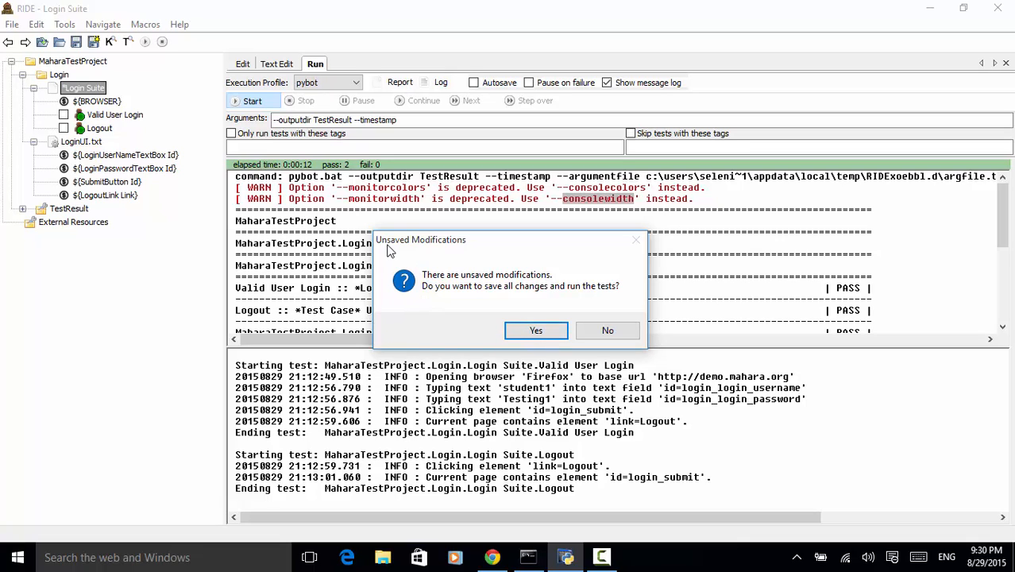
pyautogui.moveTo(476, 251)
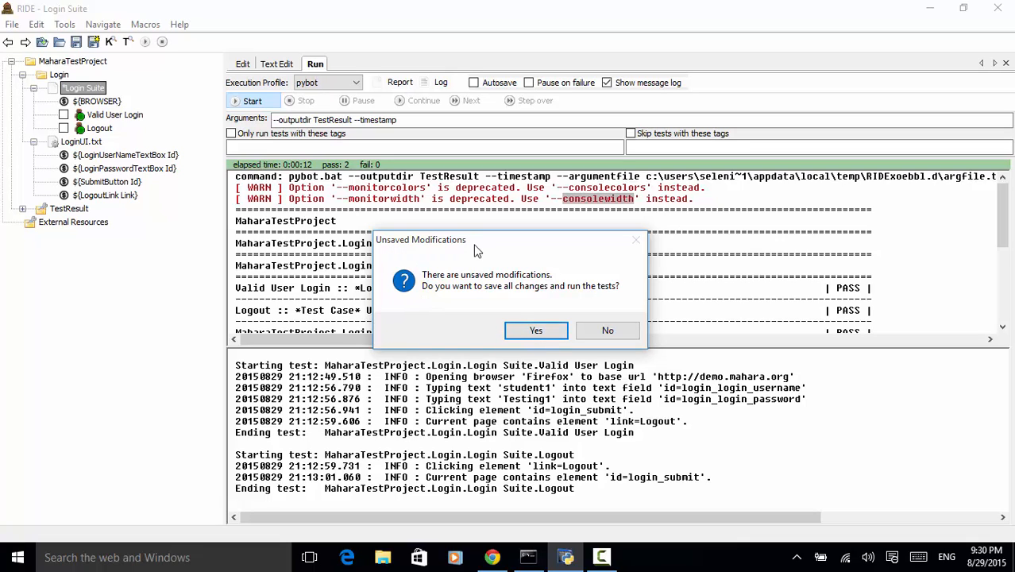
pyautogui.click(535, 329)
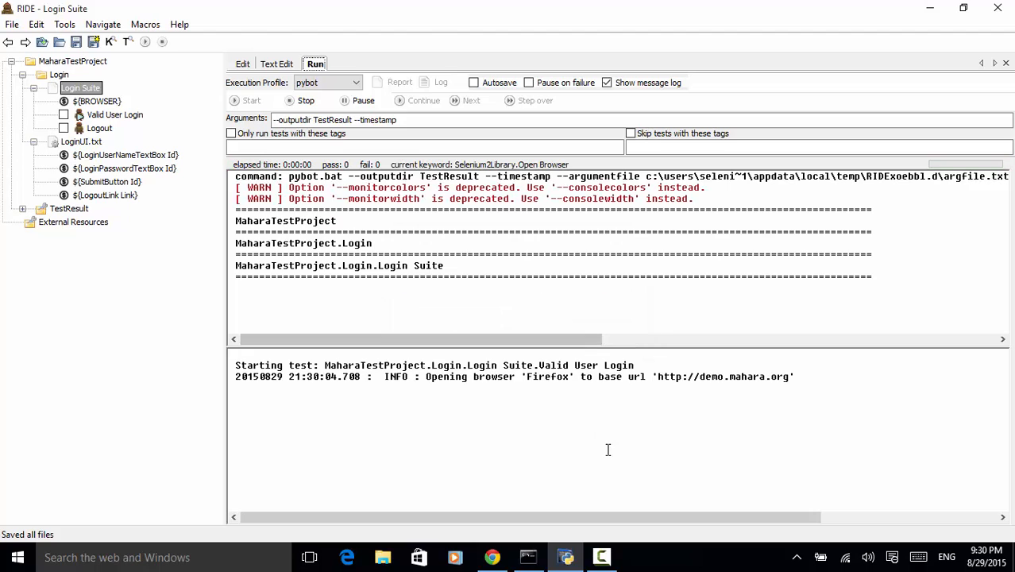
pyautogui.moveTo(642, 464)
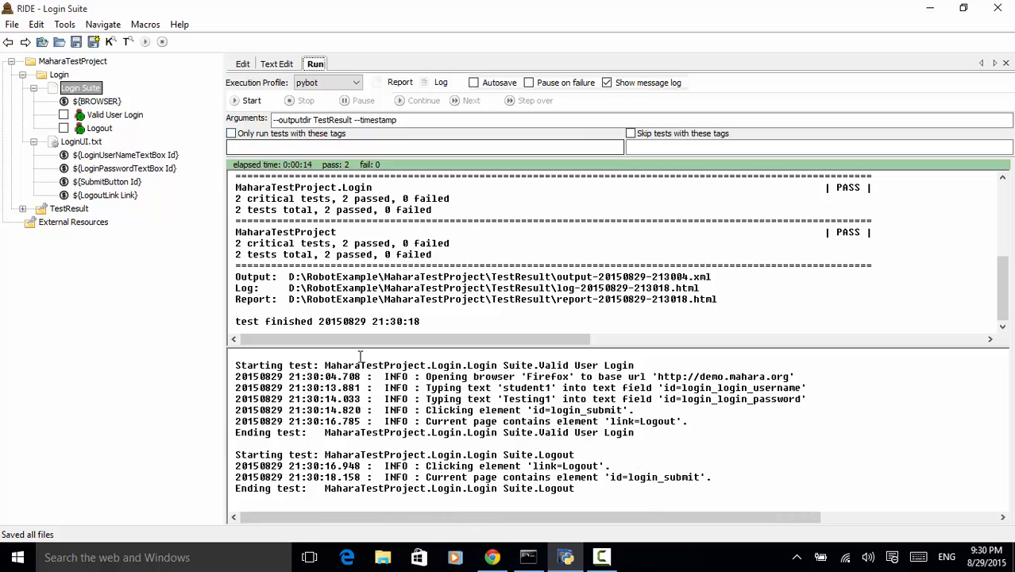
pyautogui.moveTo(268, 243)
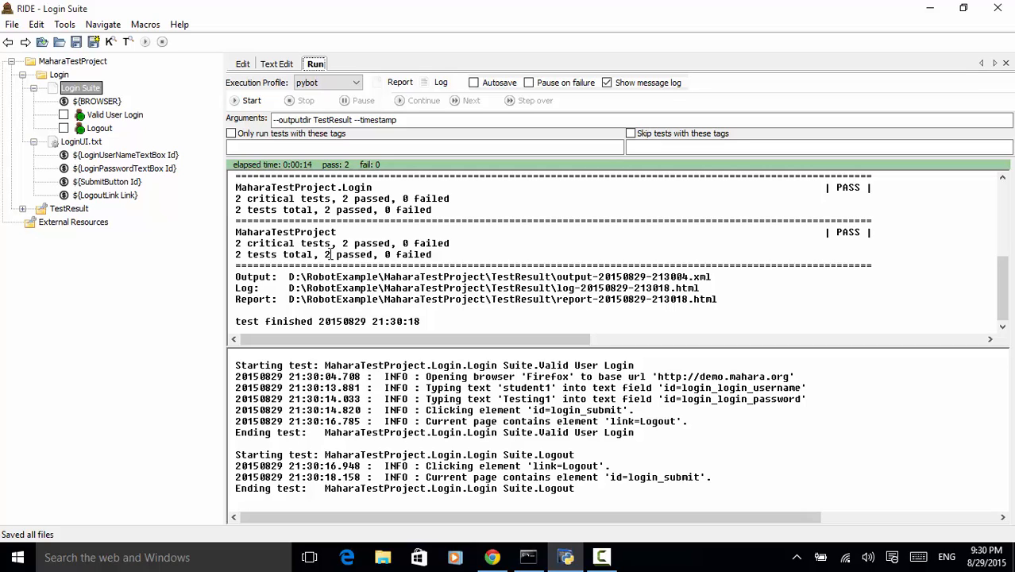
pyautogui.moveTo(441, 82)
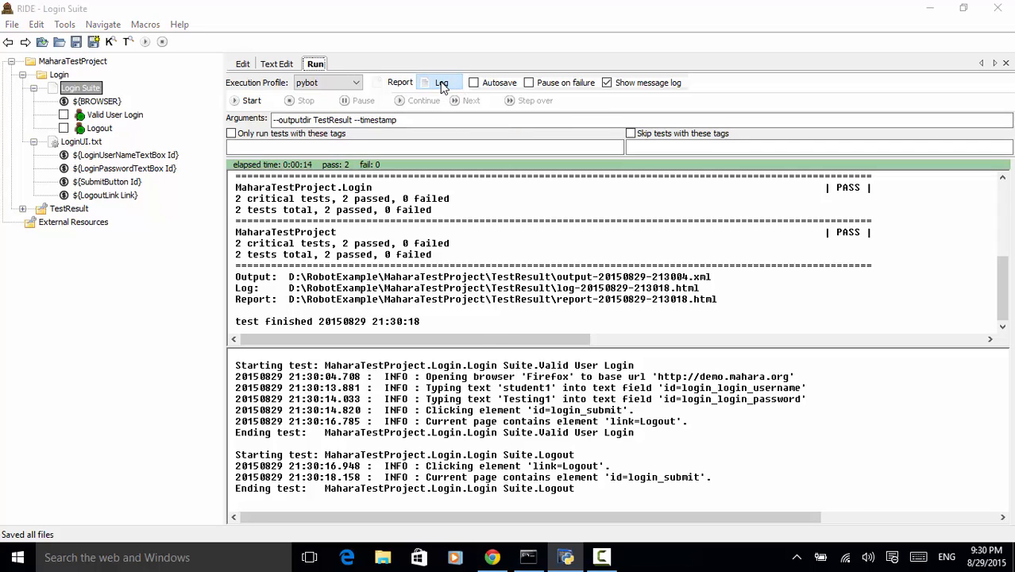
# View the Login Suite metadata in the Edge test log, then return to RIDE
pyautogui.click(441, 83)
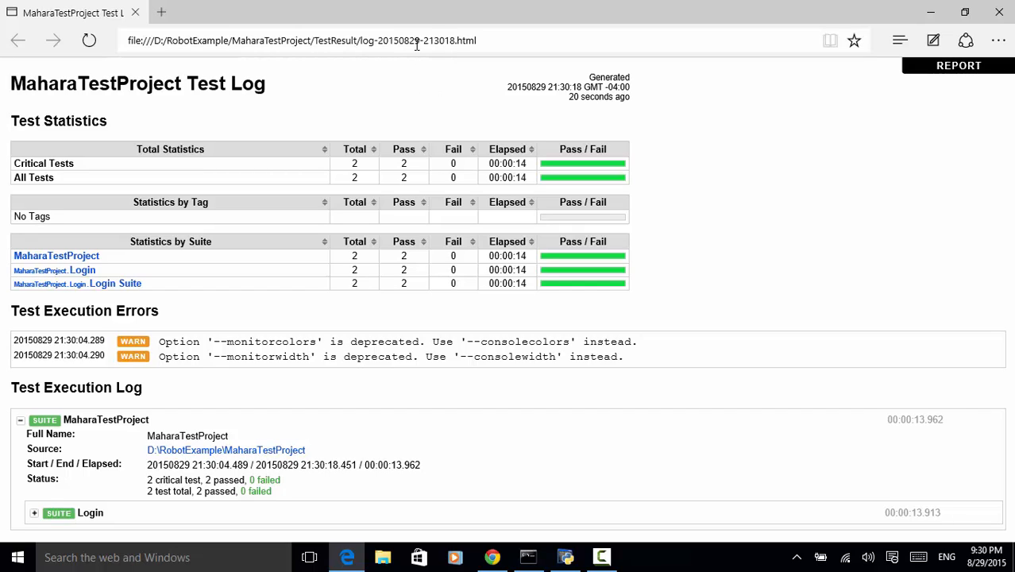
pyautogui.moveTo(438, 85)
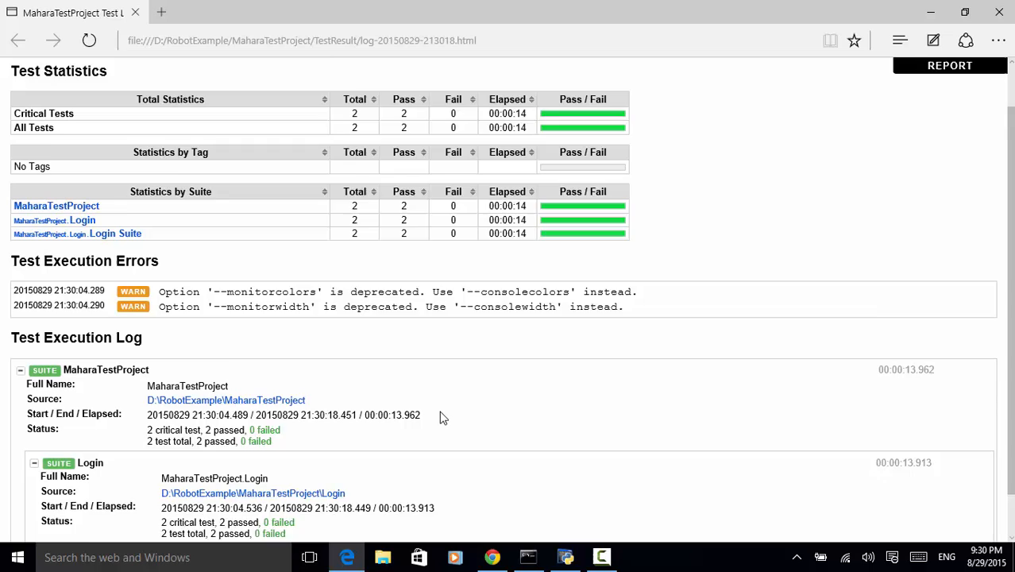
pyautogui.scroll(-3)
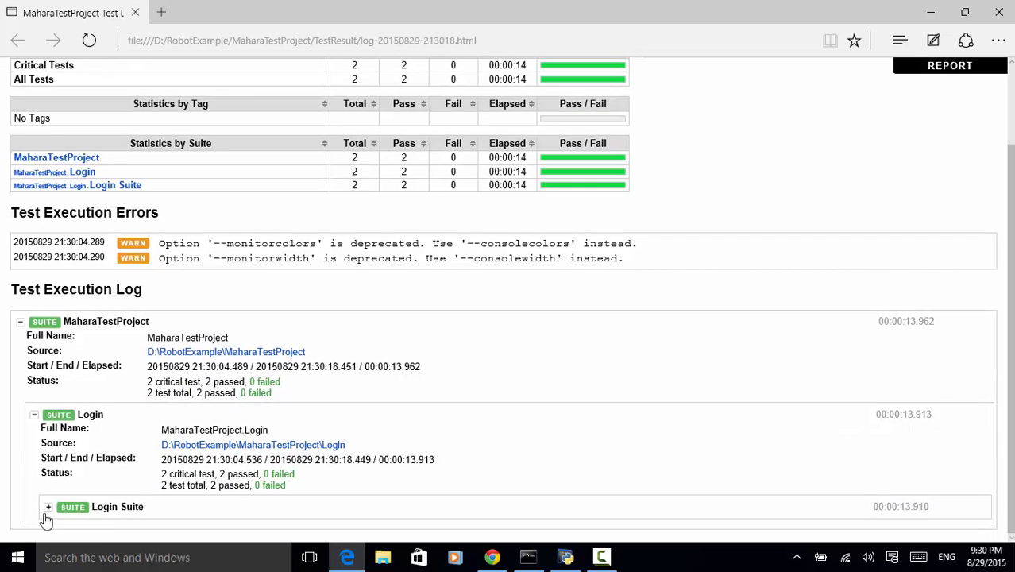
pyautogui.click(48, 507)
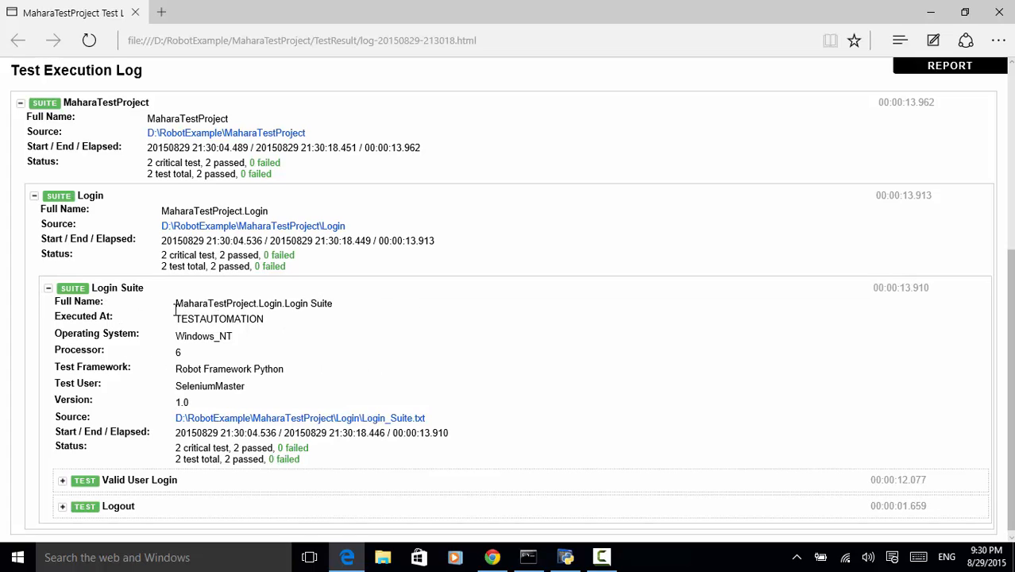
pyautogui.moveTo(93, 316)
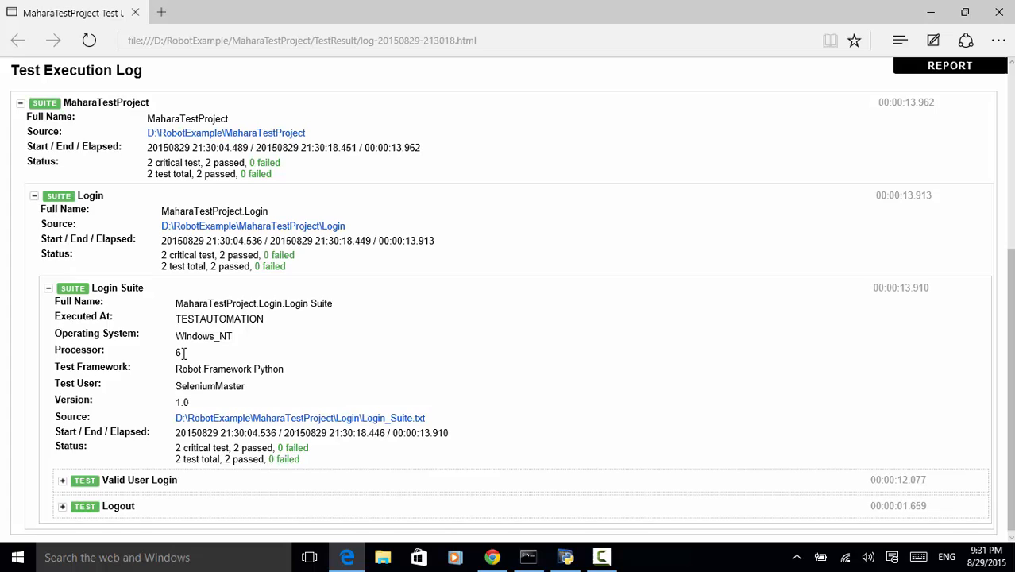
pyautogui.moveTo(83, 366)
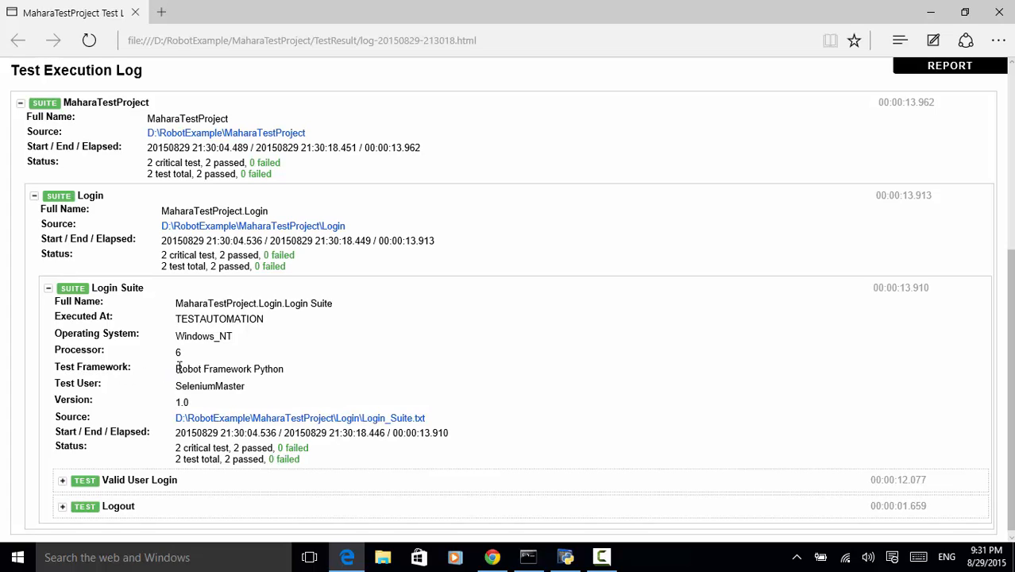
pyautogui.moveTo(159, 386)
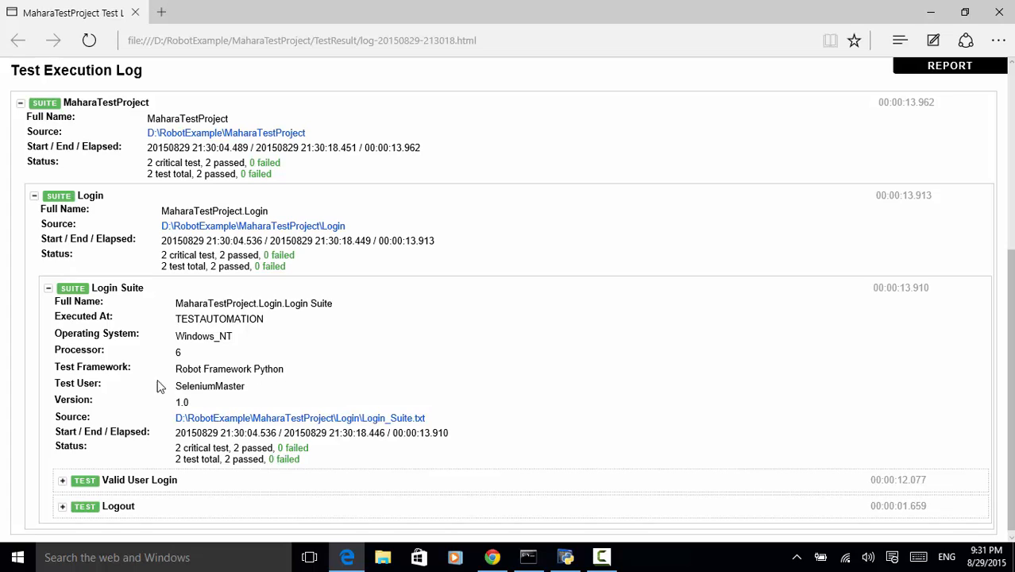
pyautogui.moveTo(169, 390)
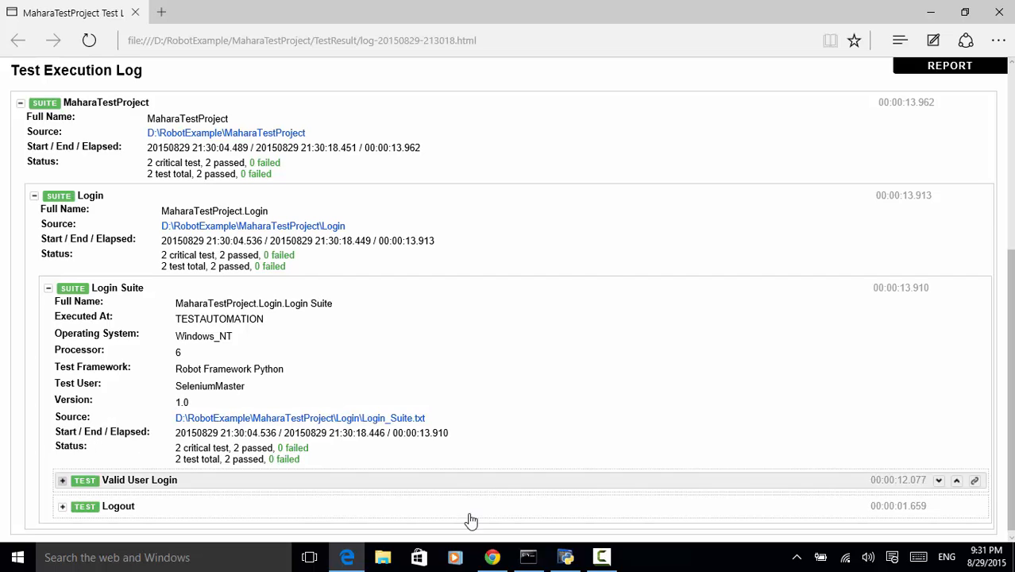
pyautogui.click(566, 557)
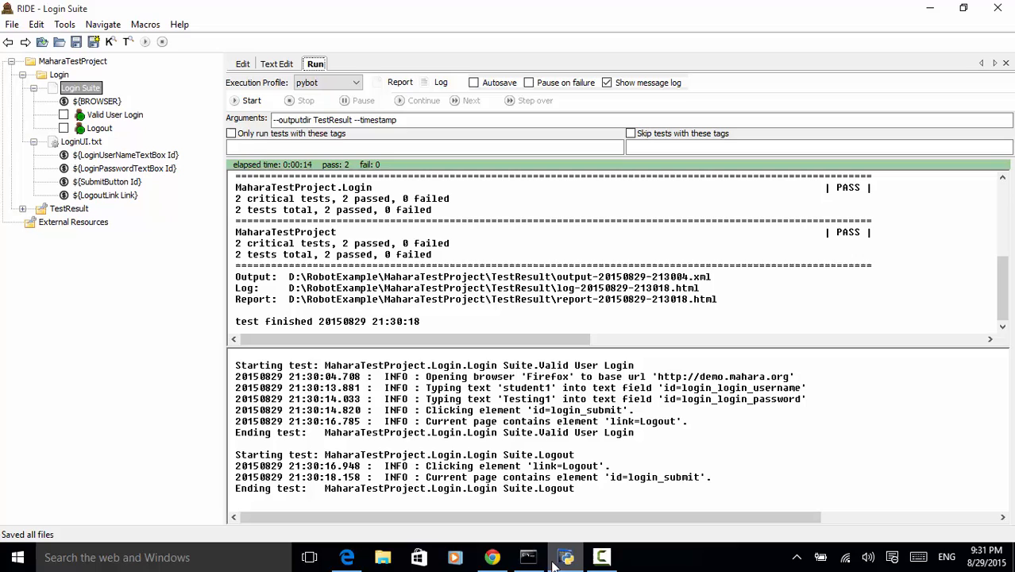
pyautogui.moveTo(250, 76)
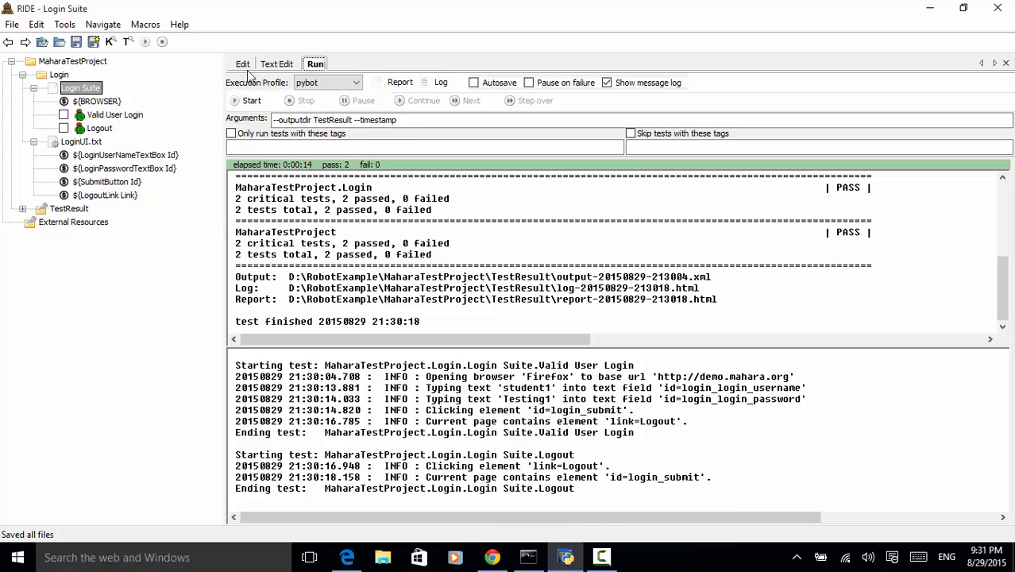
# Return to the Edit tab showing Login Suite imports, BROWSER variable and metadata
pyautogui.click(243, 64)
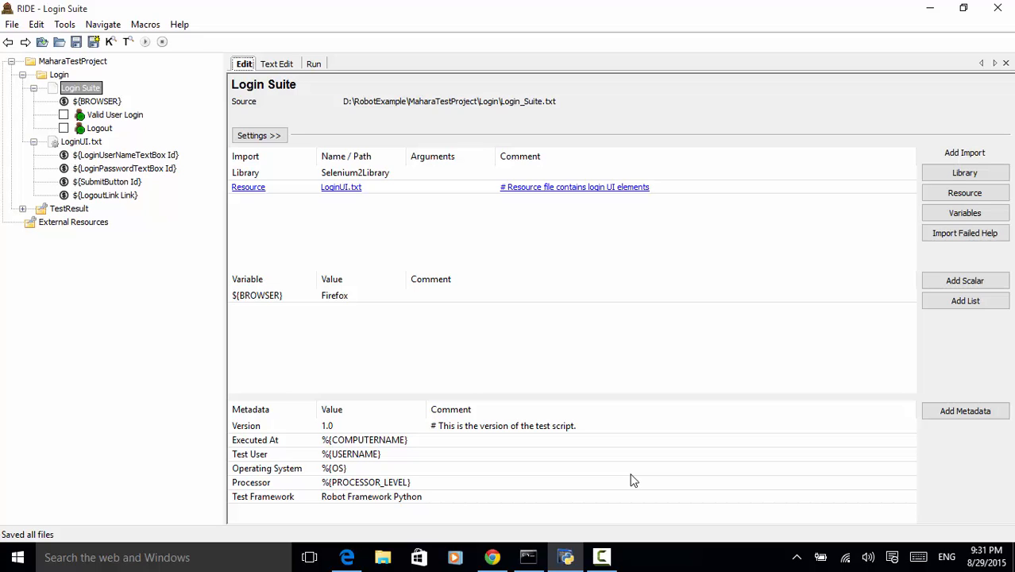
pyautogui.moveTo(191, 142)
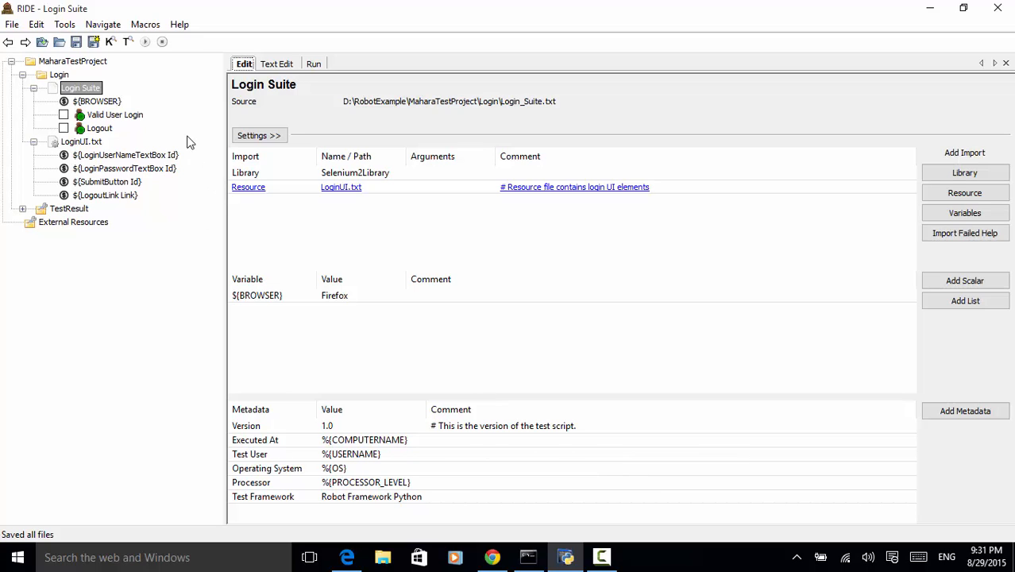
pyautogui.moveTo(961, 462)
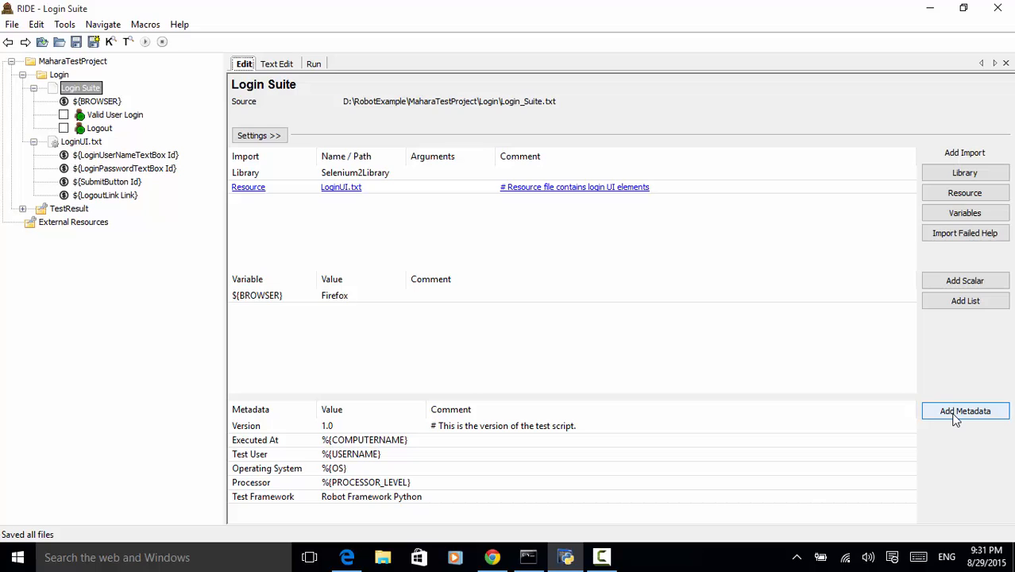
pyautogui.moveTo(142, 124)
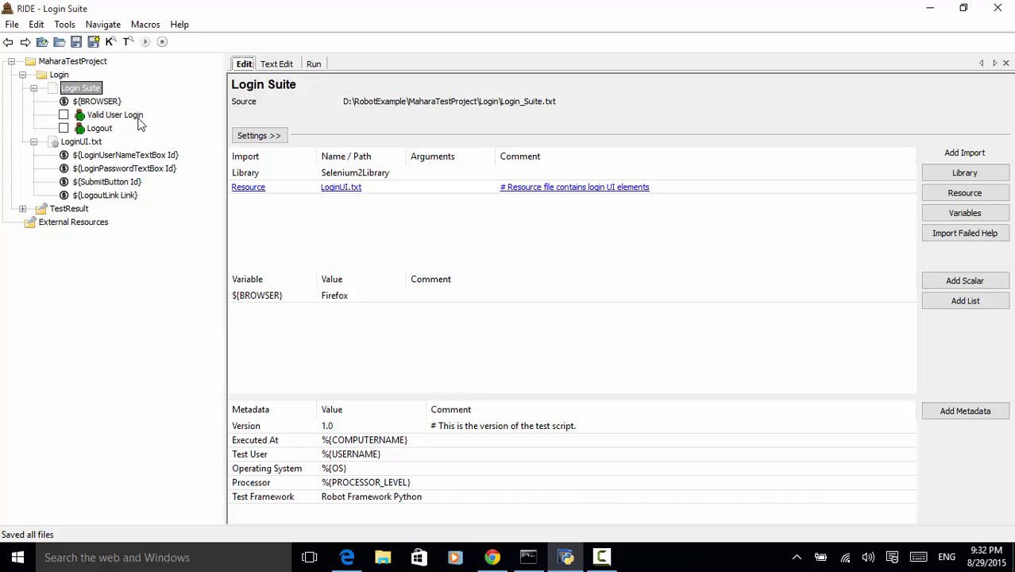
pyautogui.moveTo(154, 154)
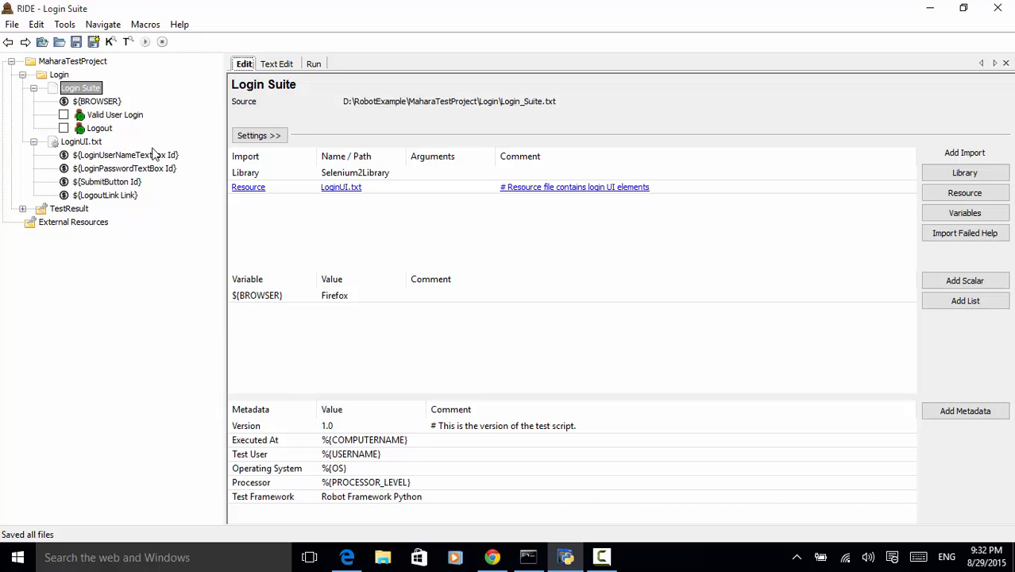
pyautogui.moveTo(301, 358)
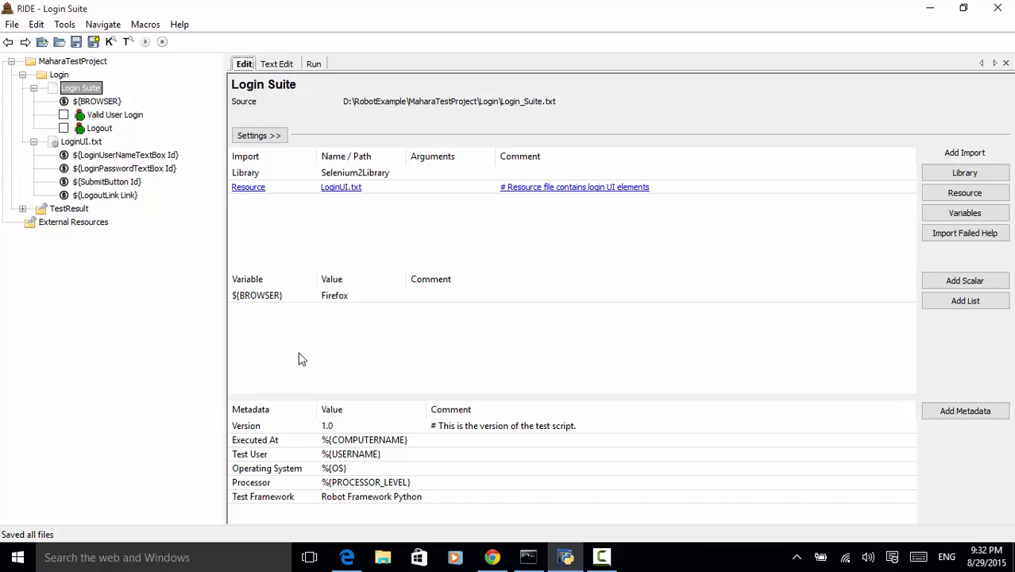